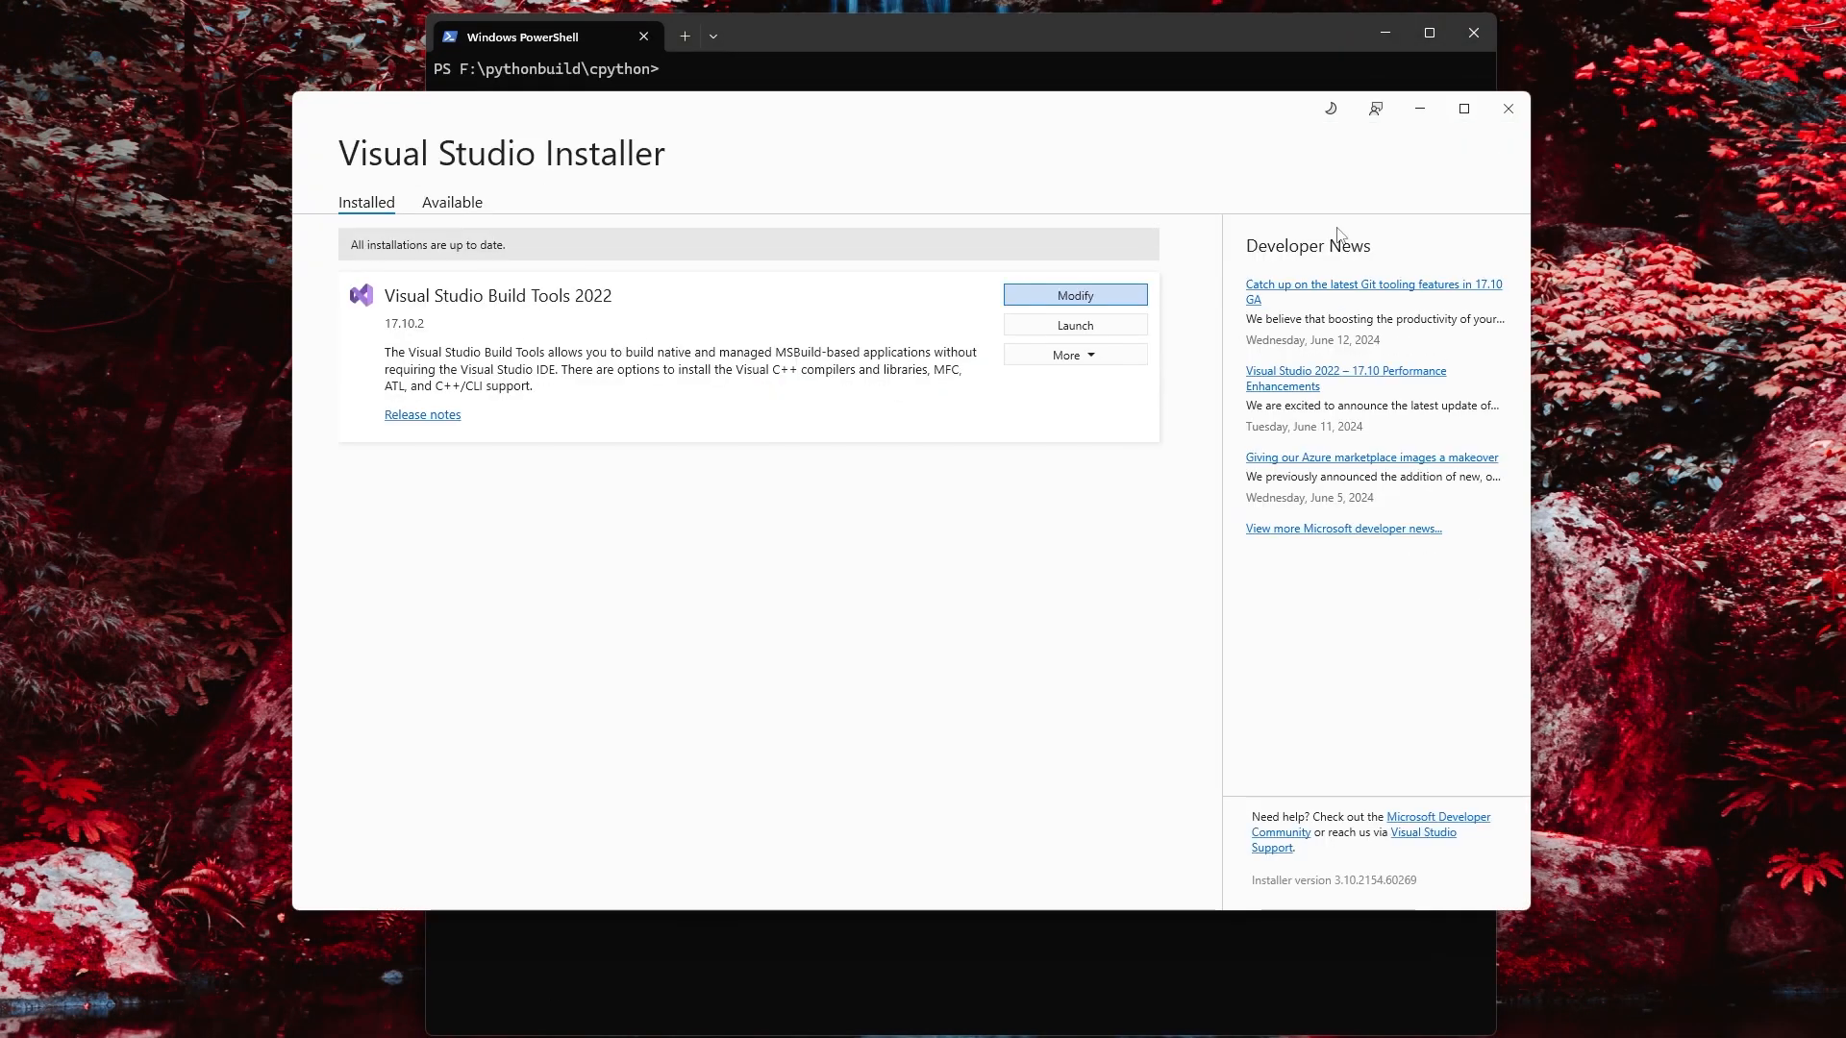
mouse_move(691, 197)
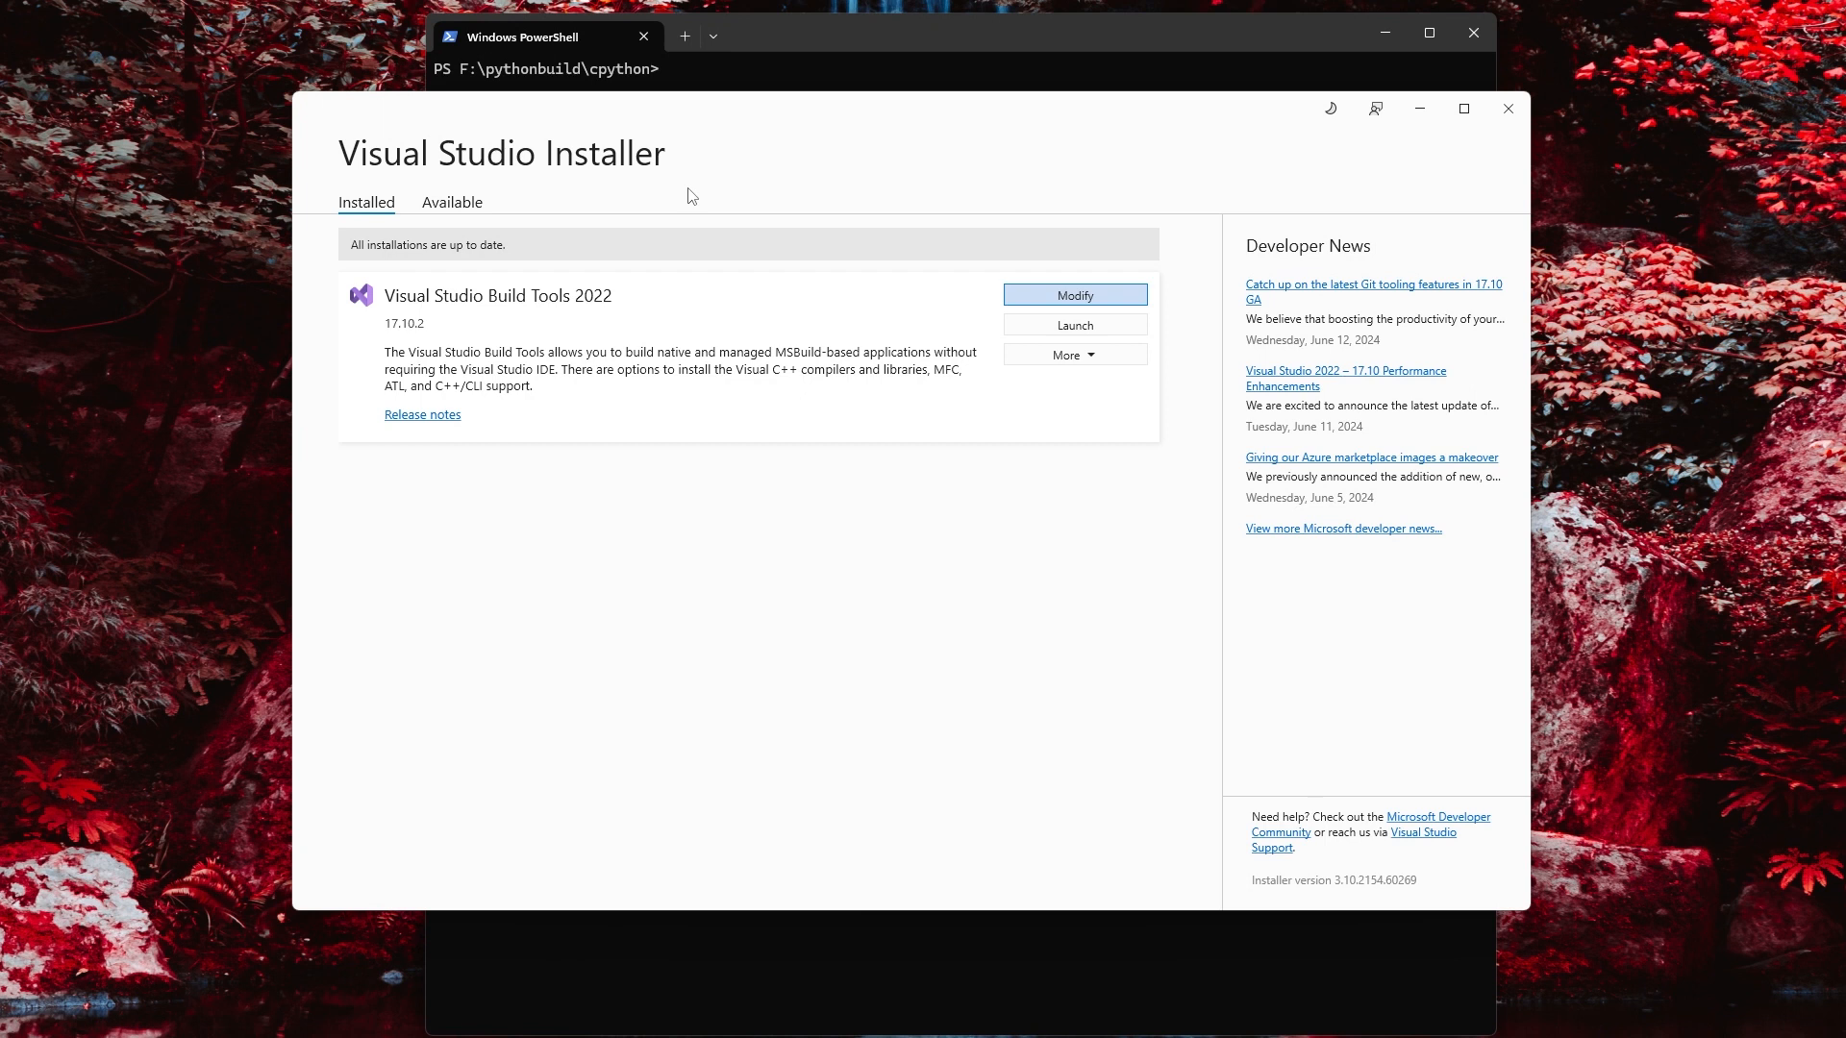
mouse_move(817, 254)
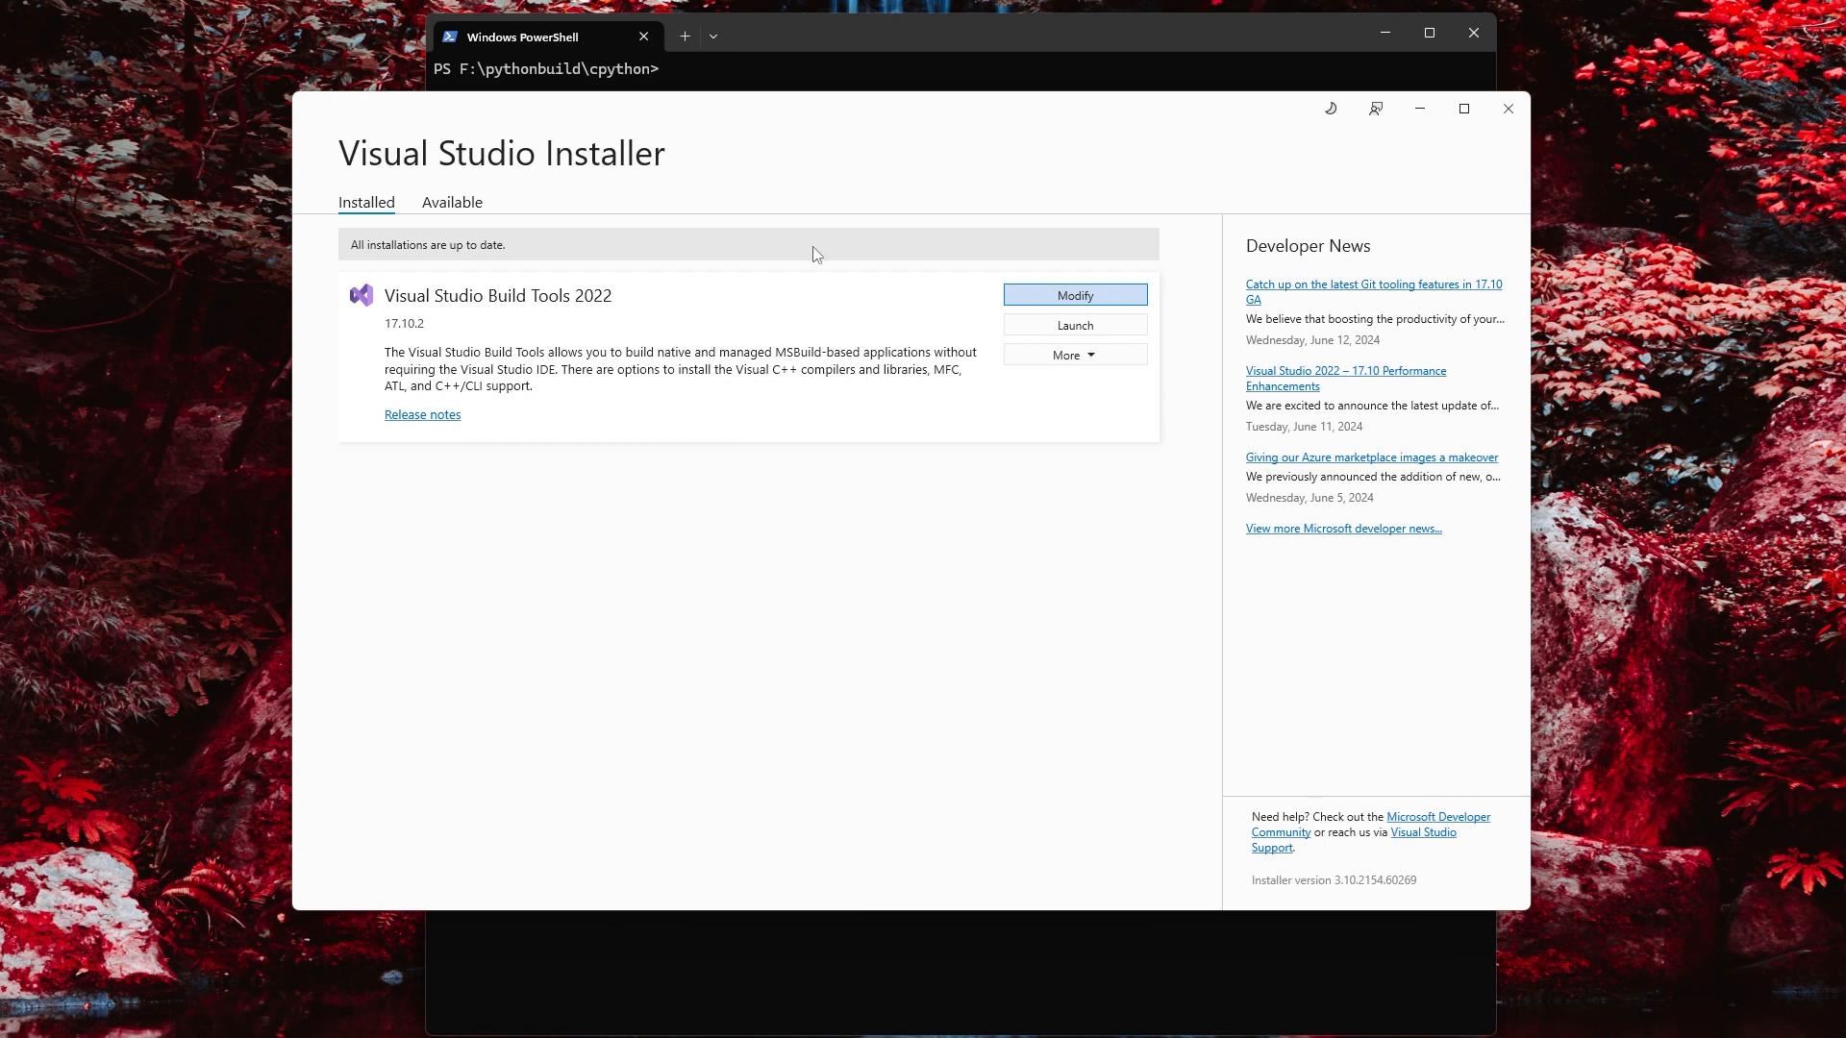
- Review the Build Tools 2022 modify screen and expand the MSBuild Tools component details
left_click(1071, 294)
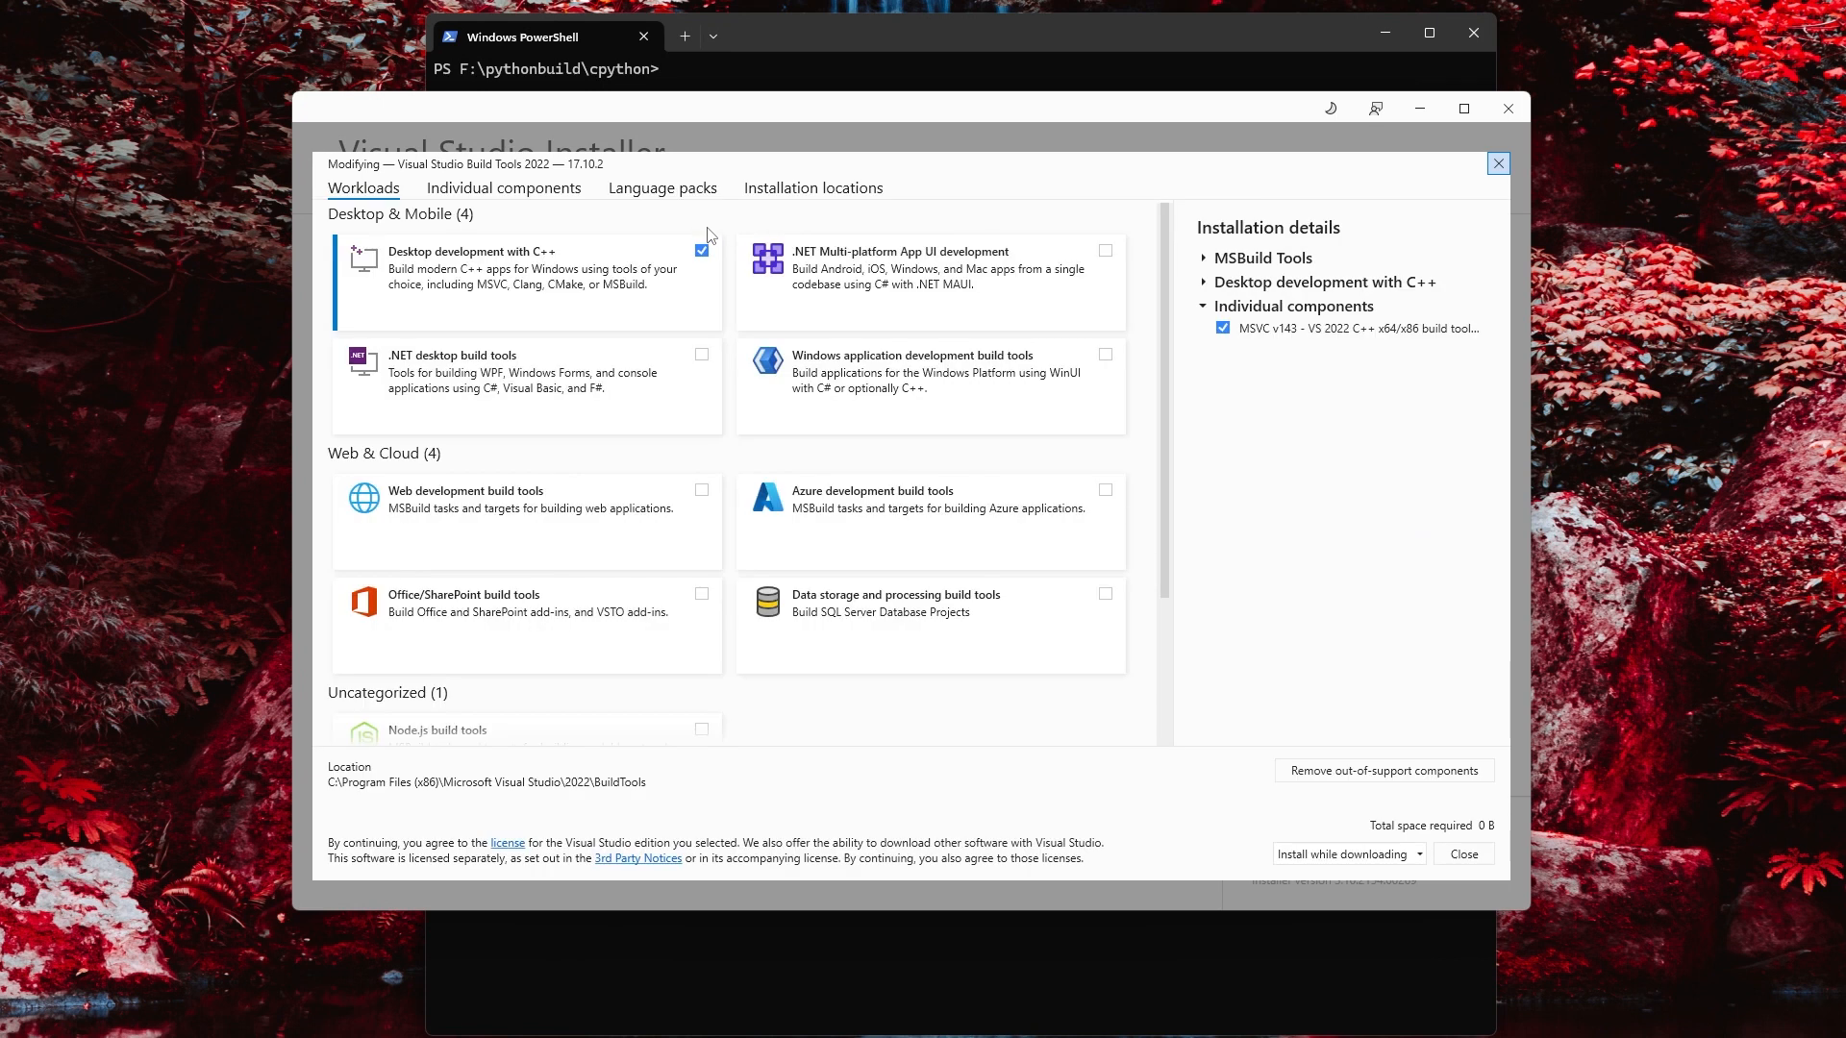
mouse_move(706, 232)
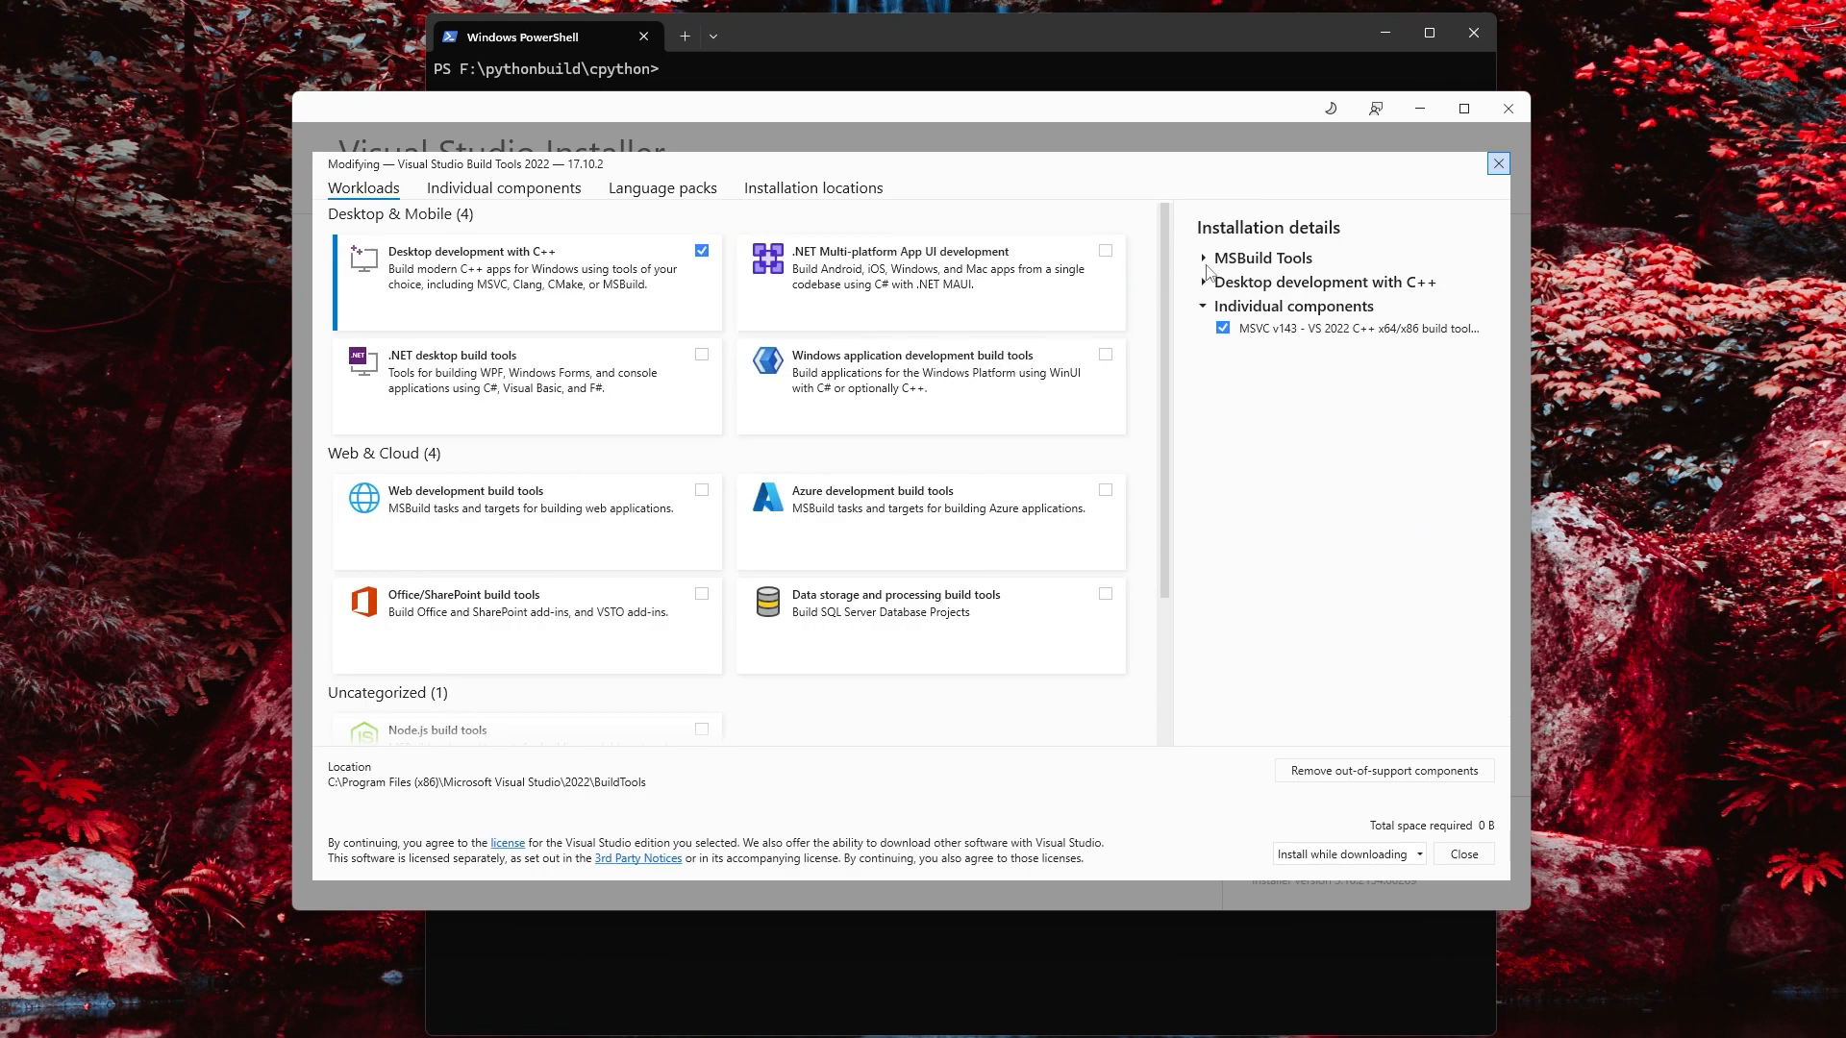
left_click(1203, 280)
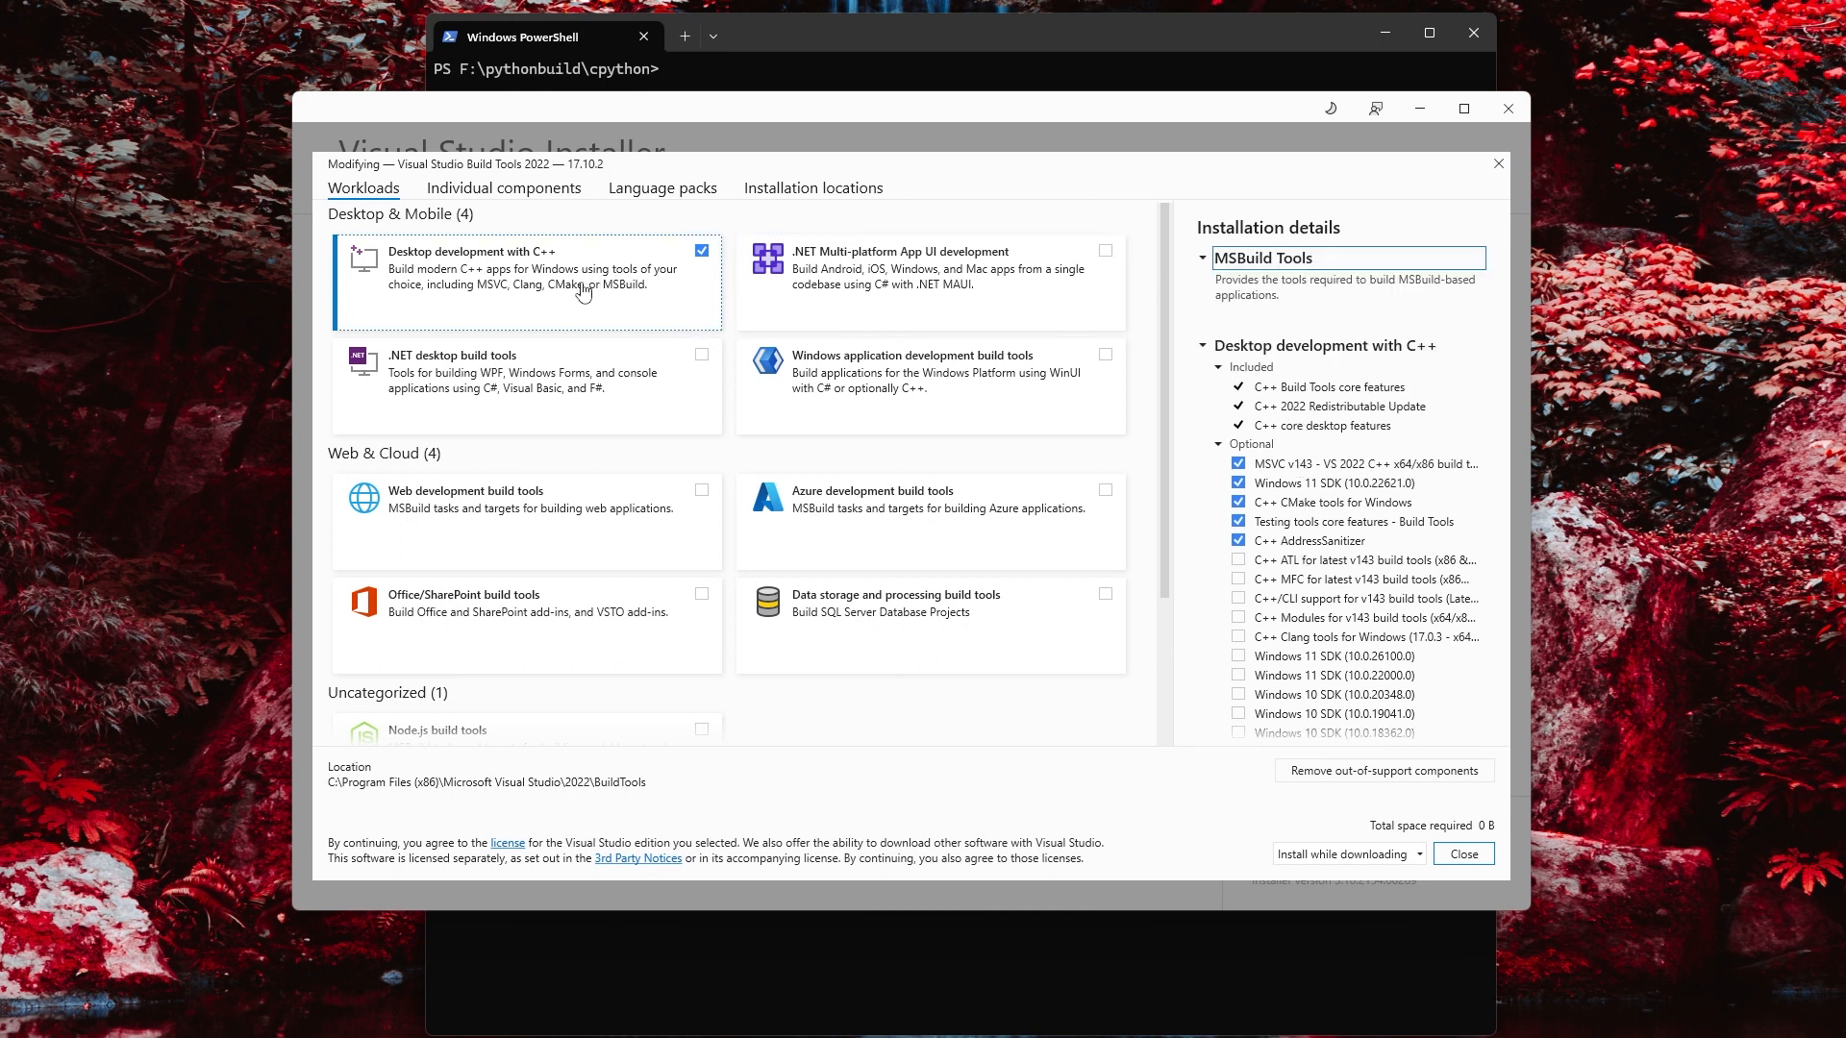
mouse_move(596, 292)
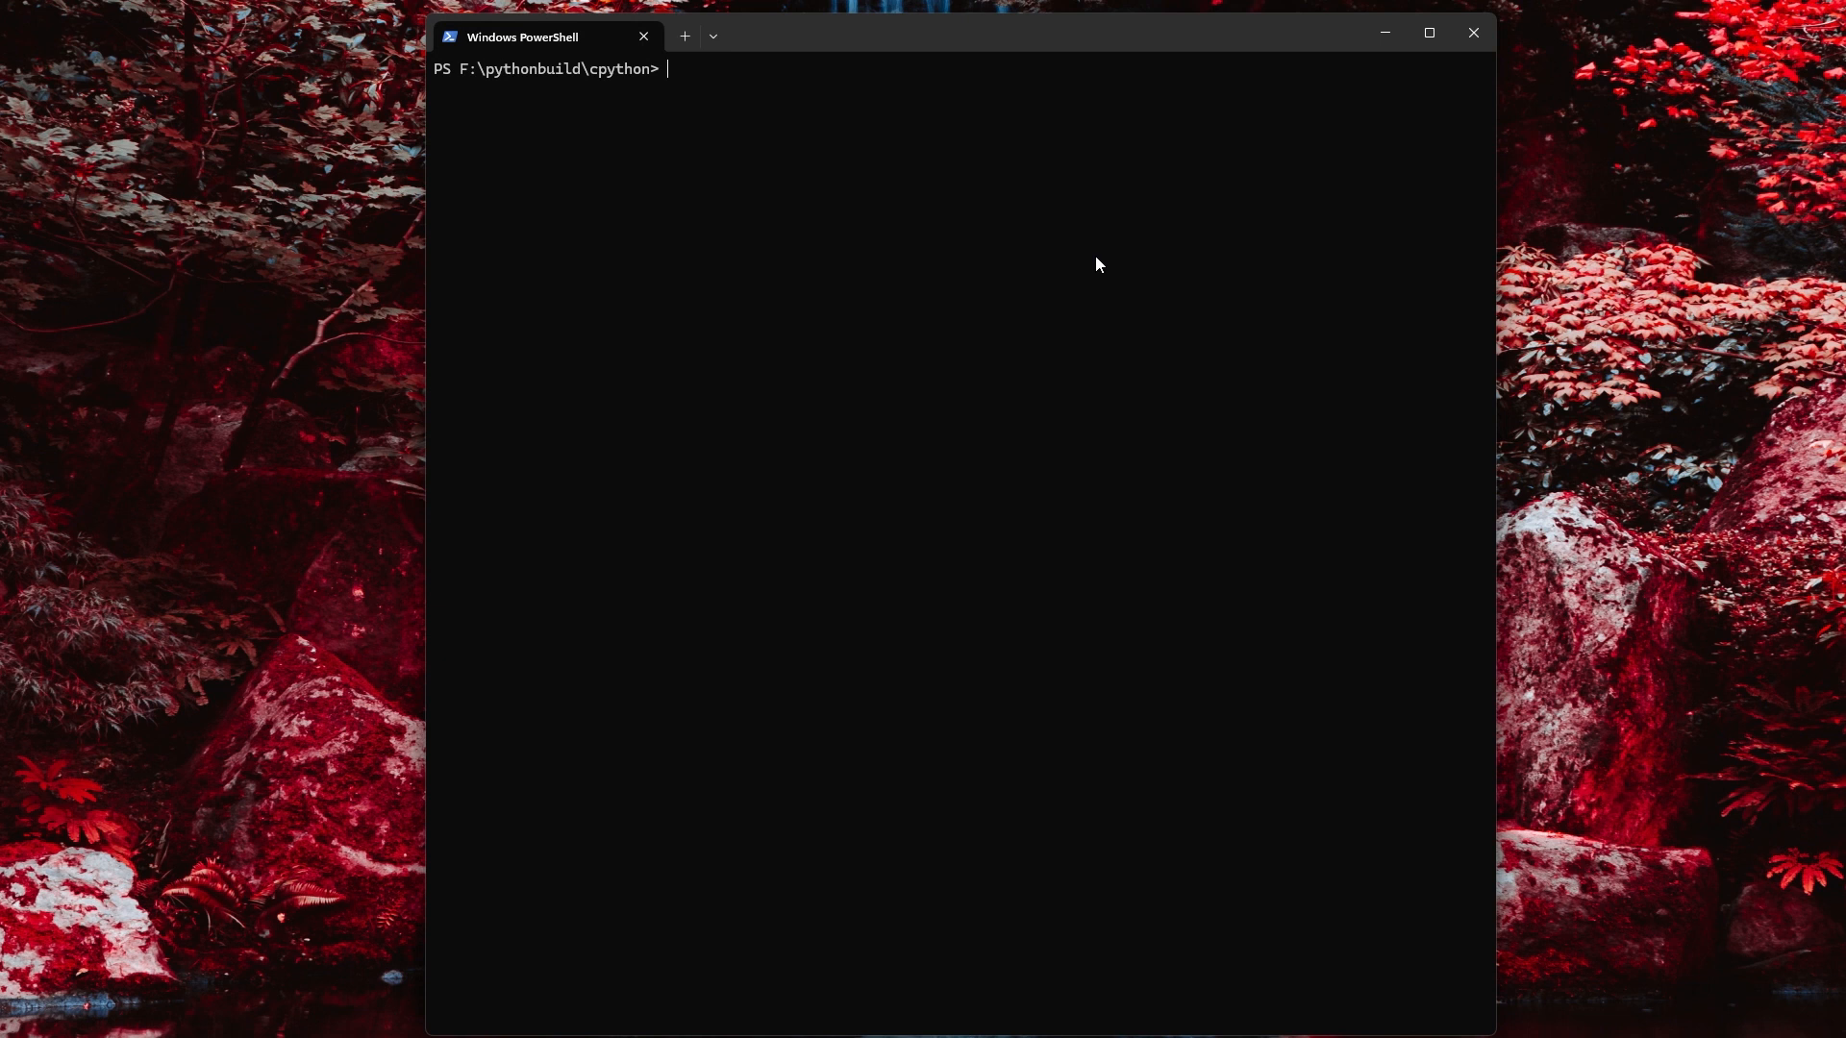
- List the cpython source, move into PCbuild, list its *.bat scripts and start the .\build.bat command
type("dir")
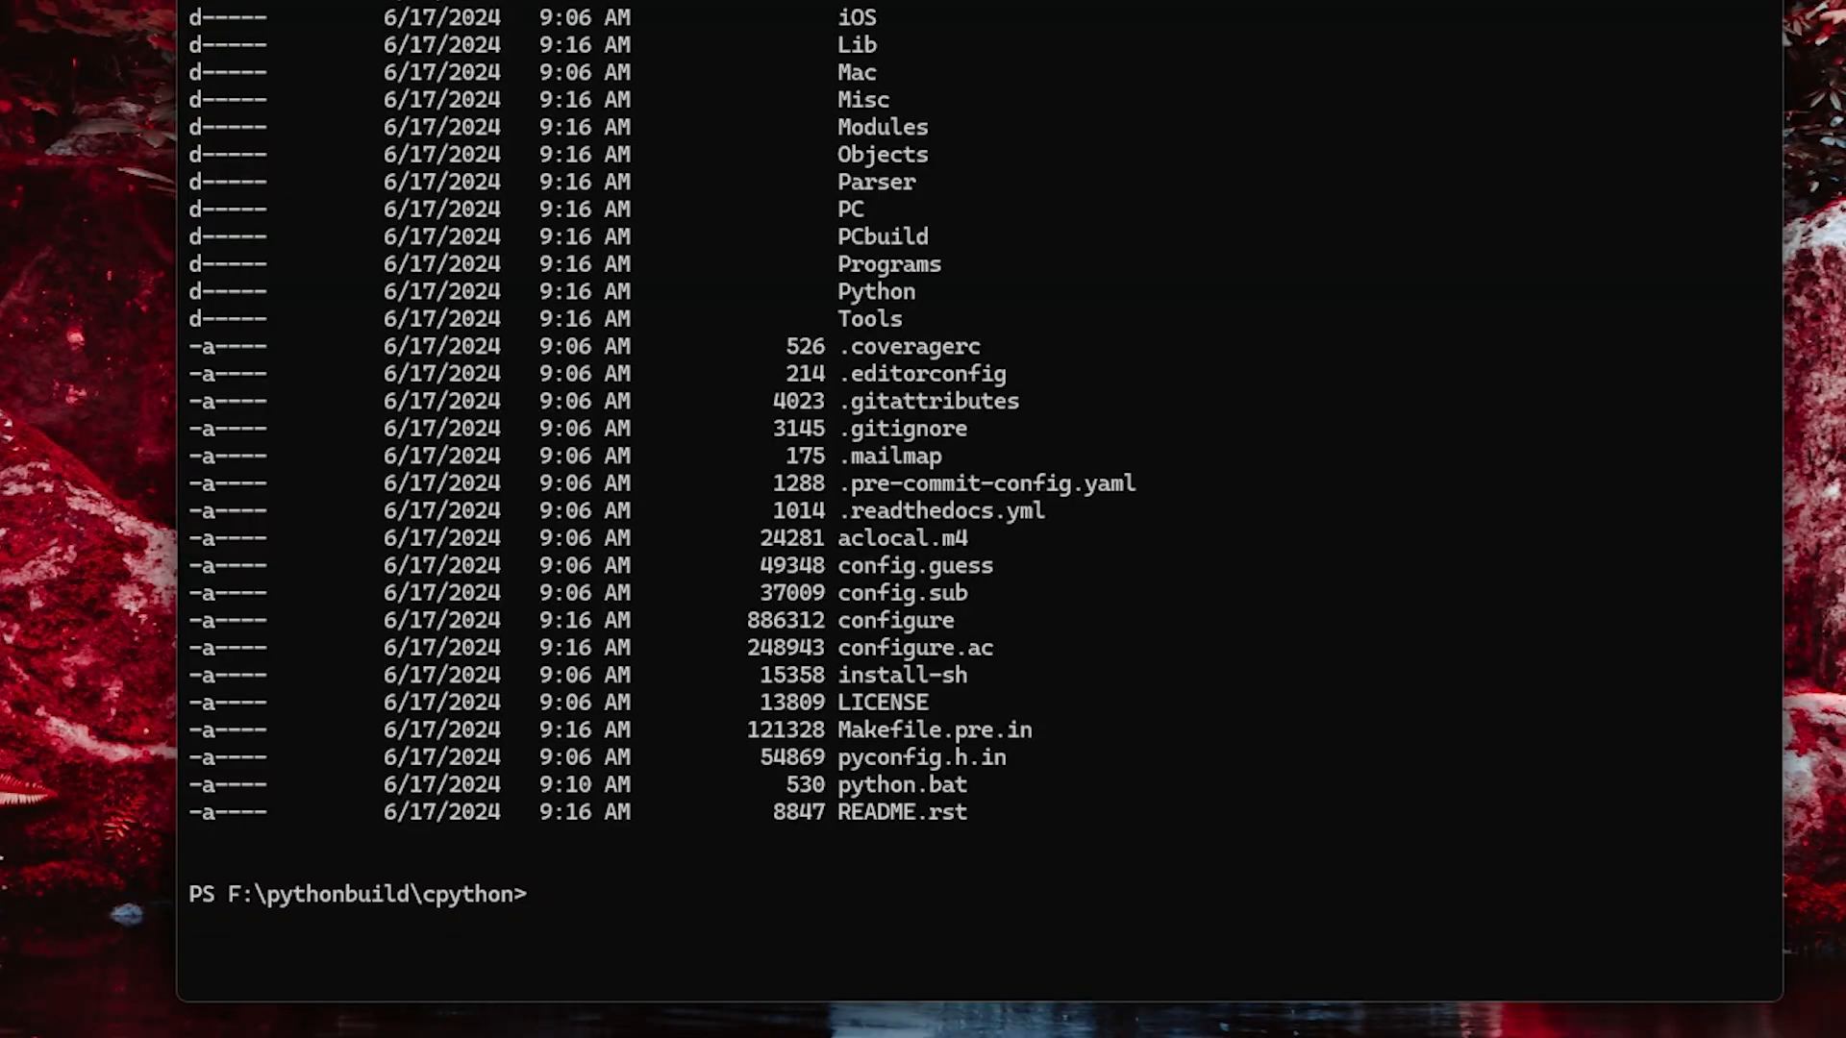
type("cd .\\PCbuild\\")
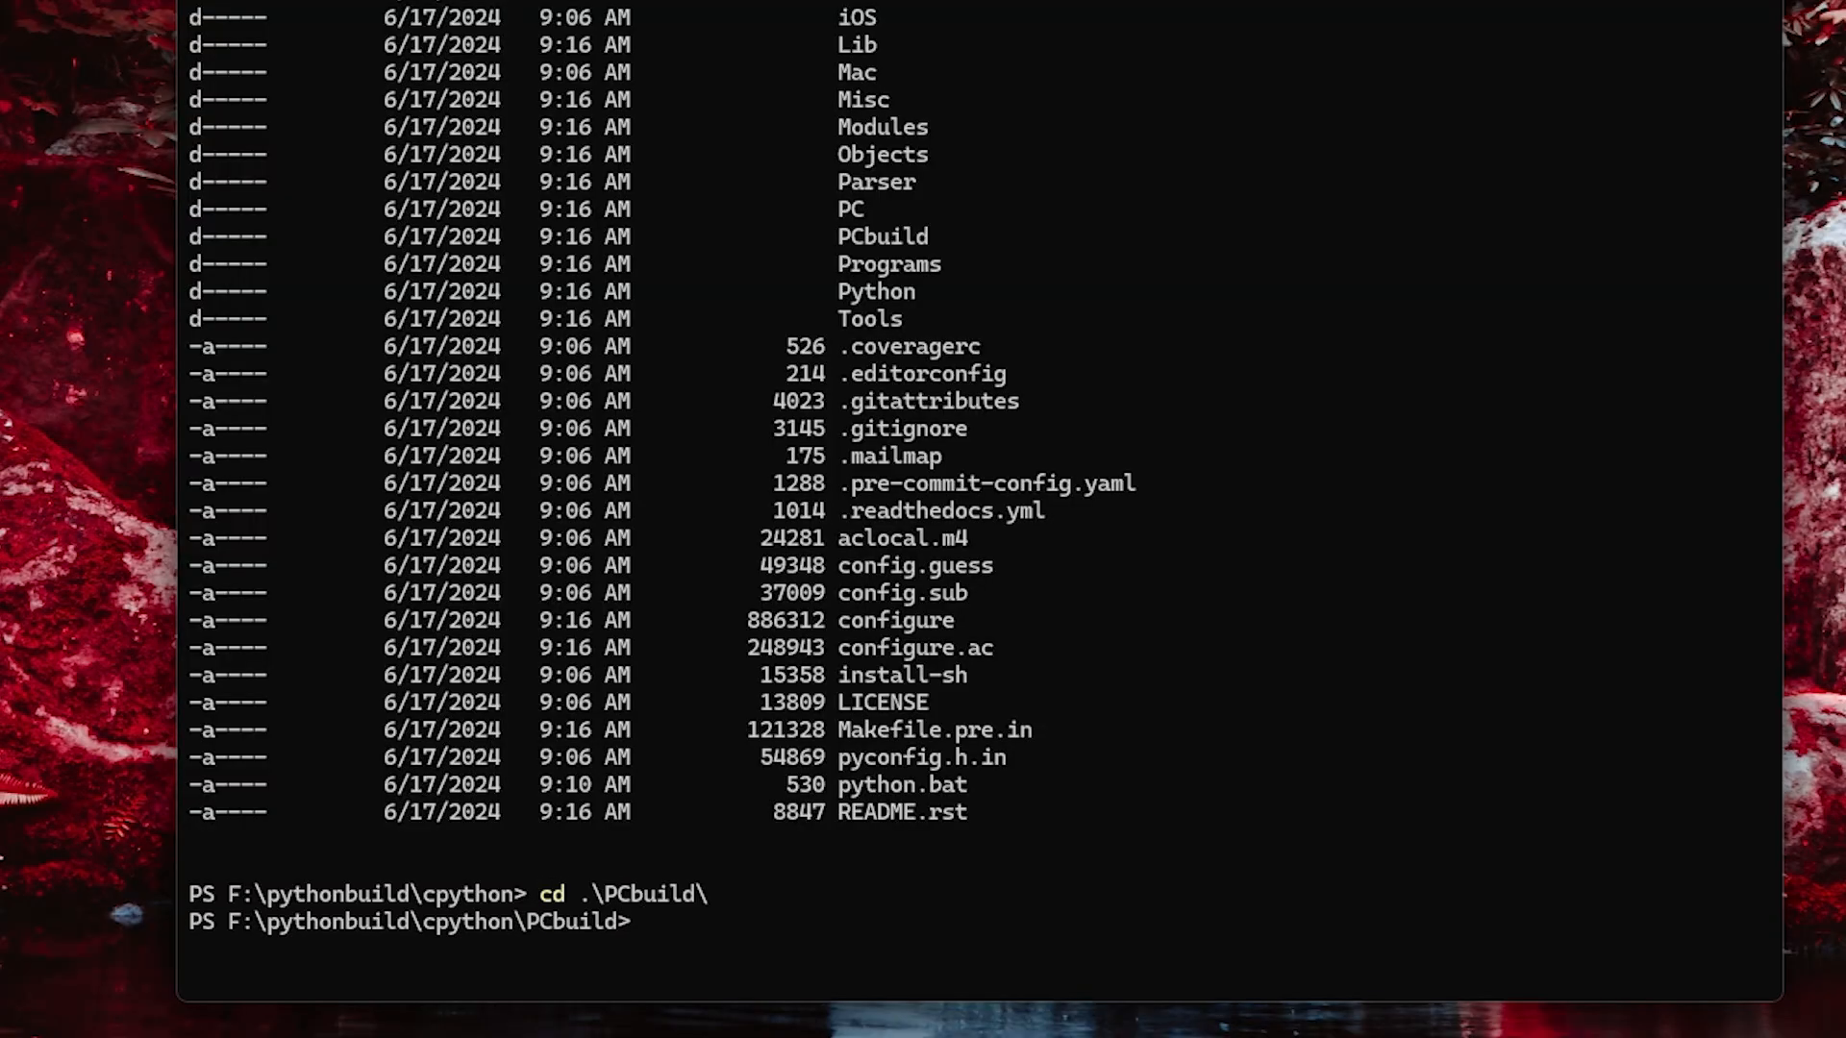
type("dir *.bat")
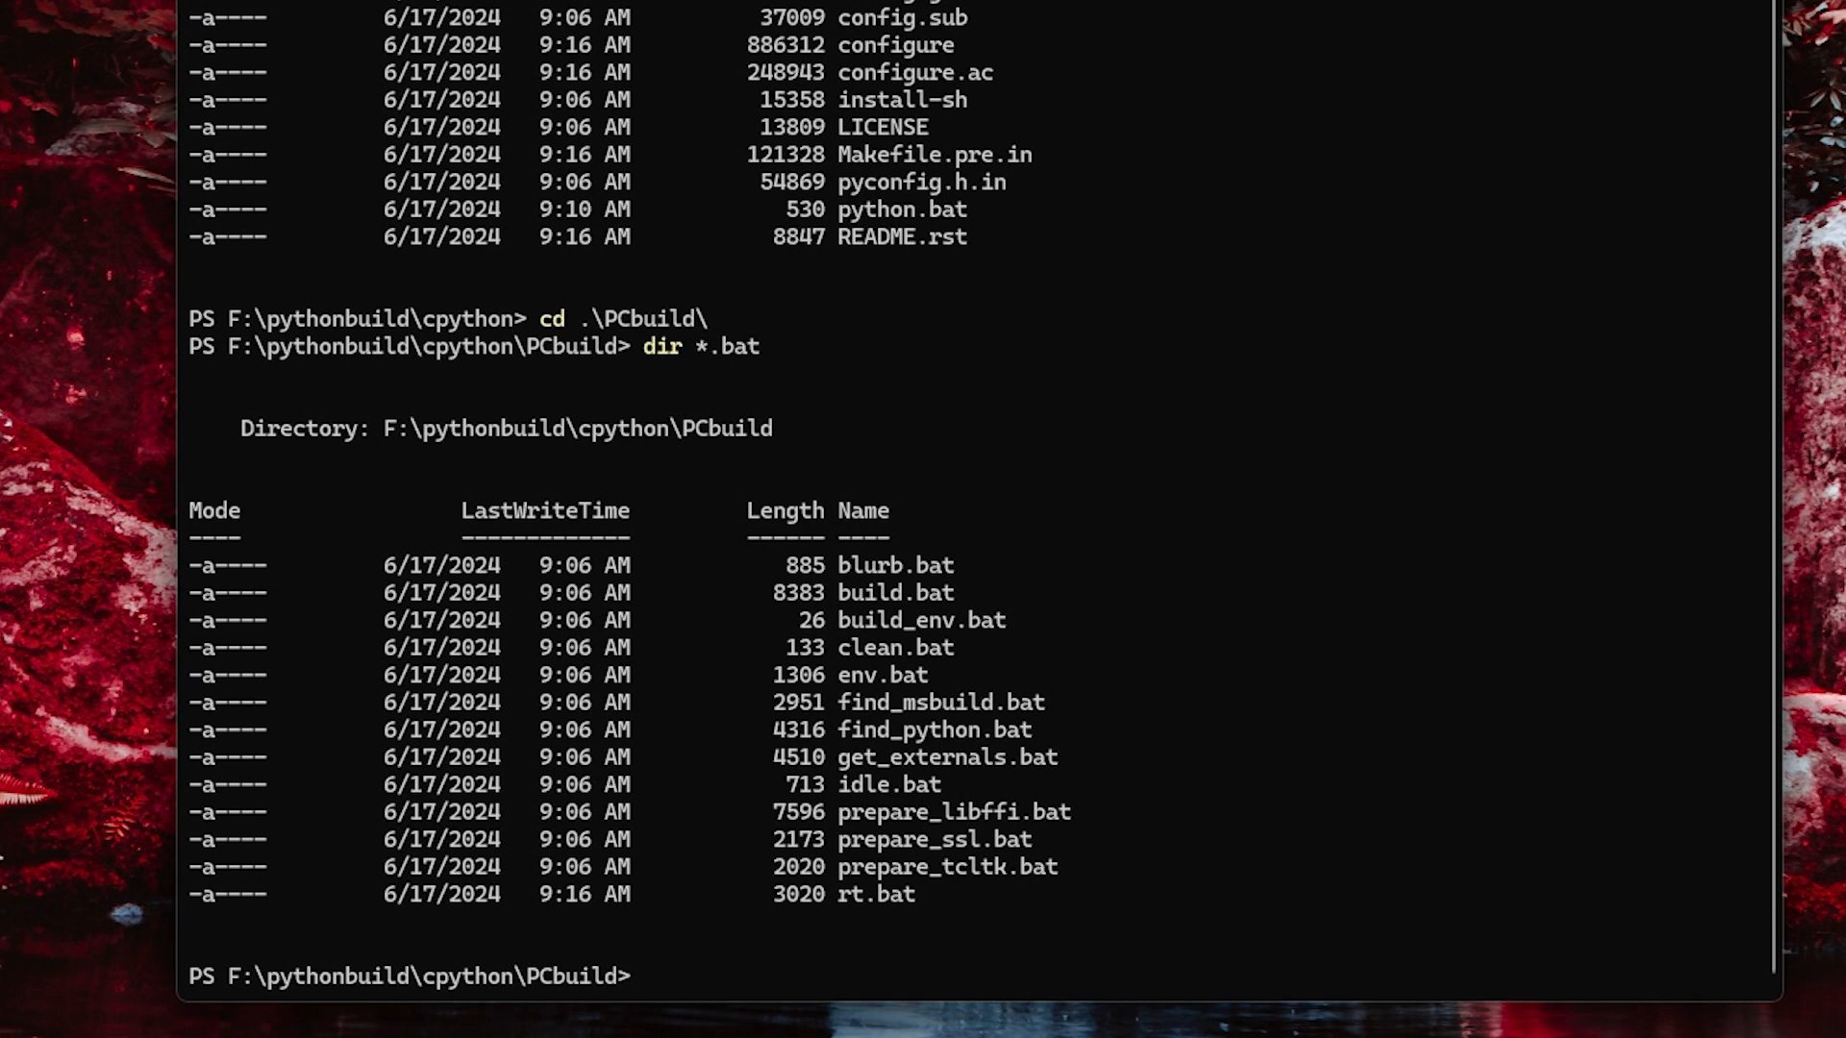
type(".\\build.bat")
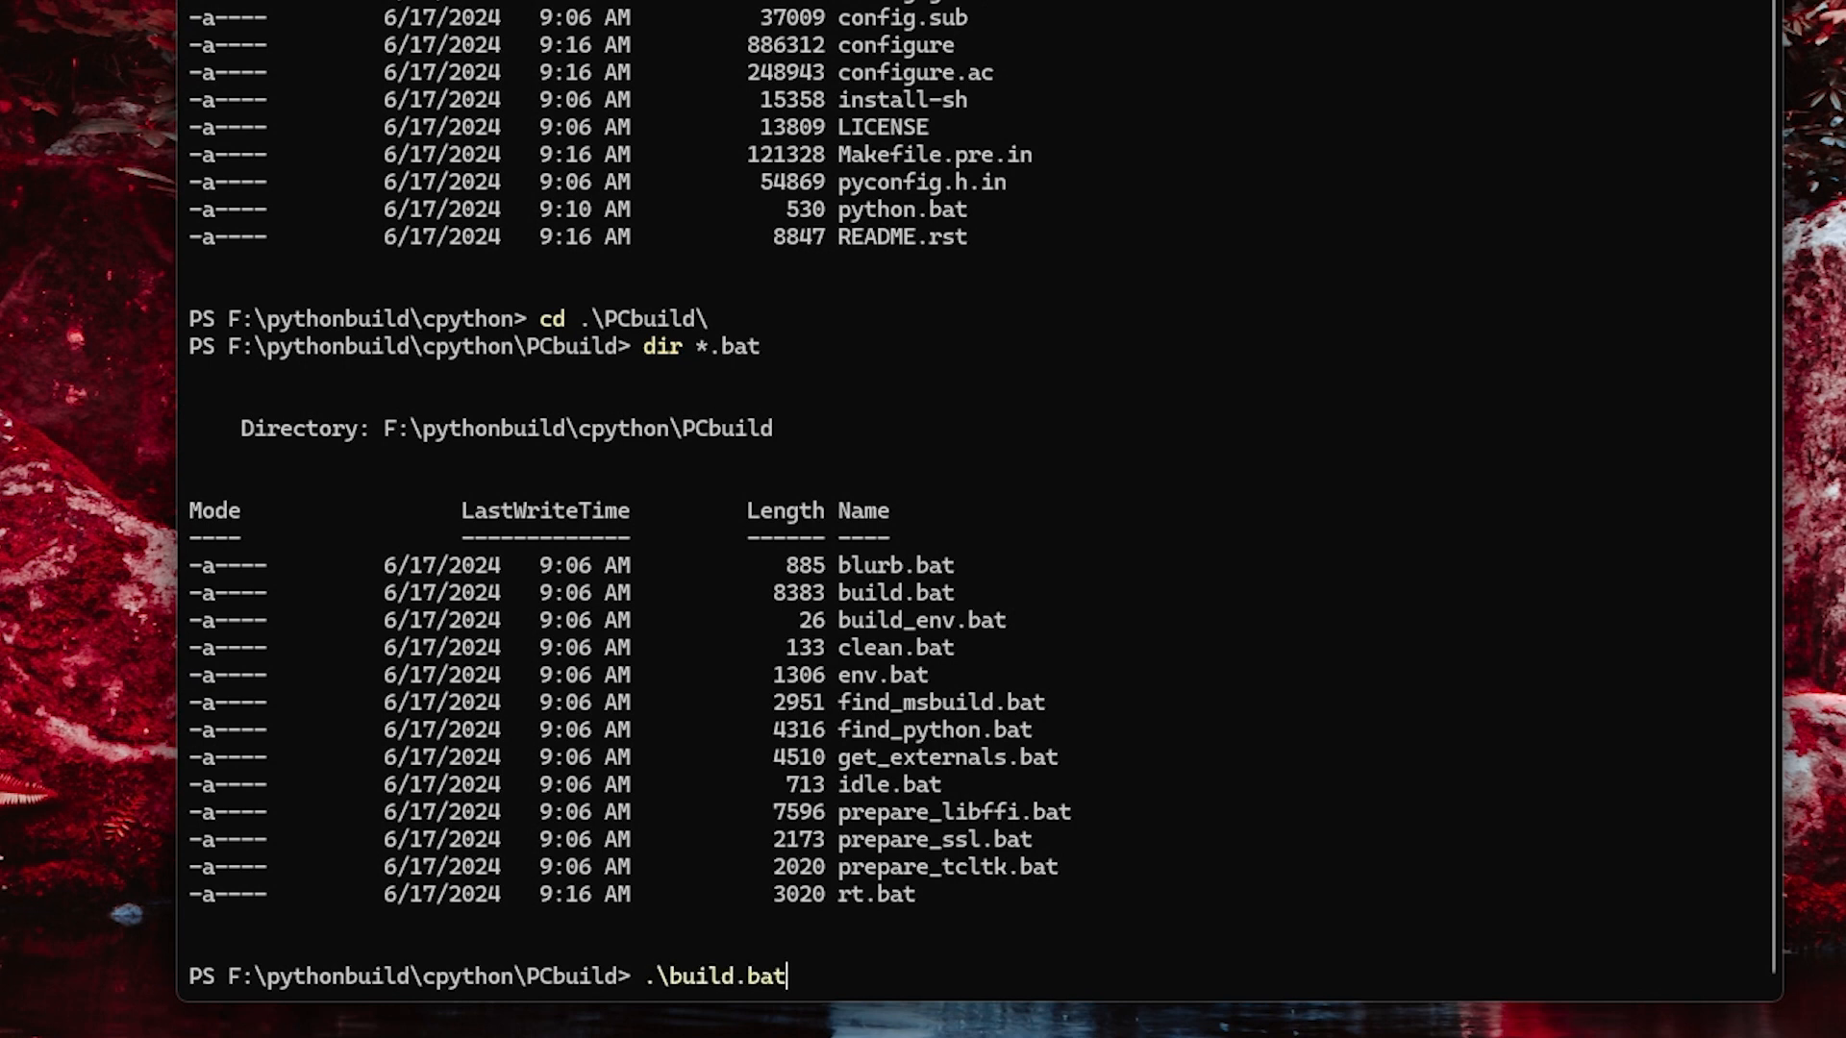
- Run .\build.bat -h to print its usage help with flags like --pgo, --disable-gil and --experimental-jit
type("-")
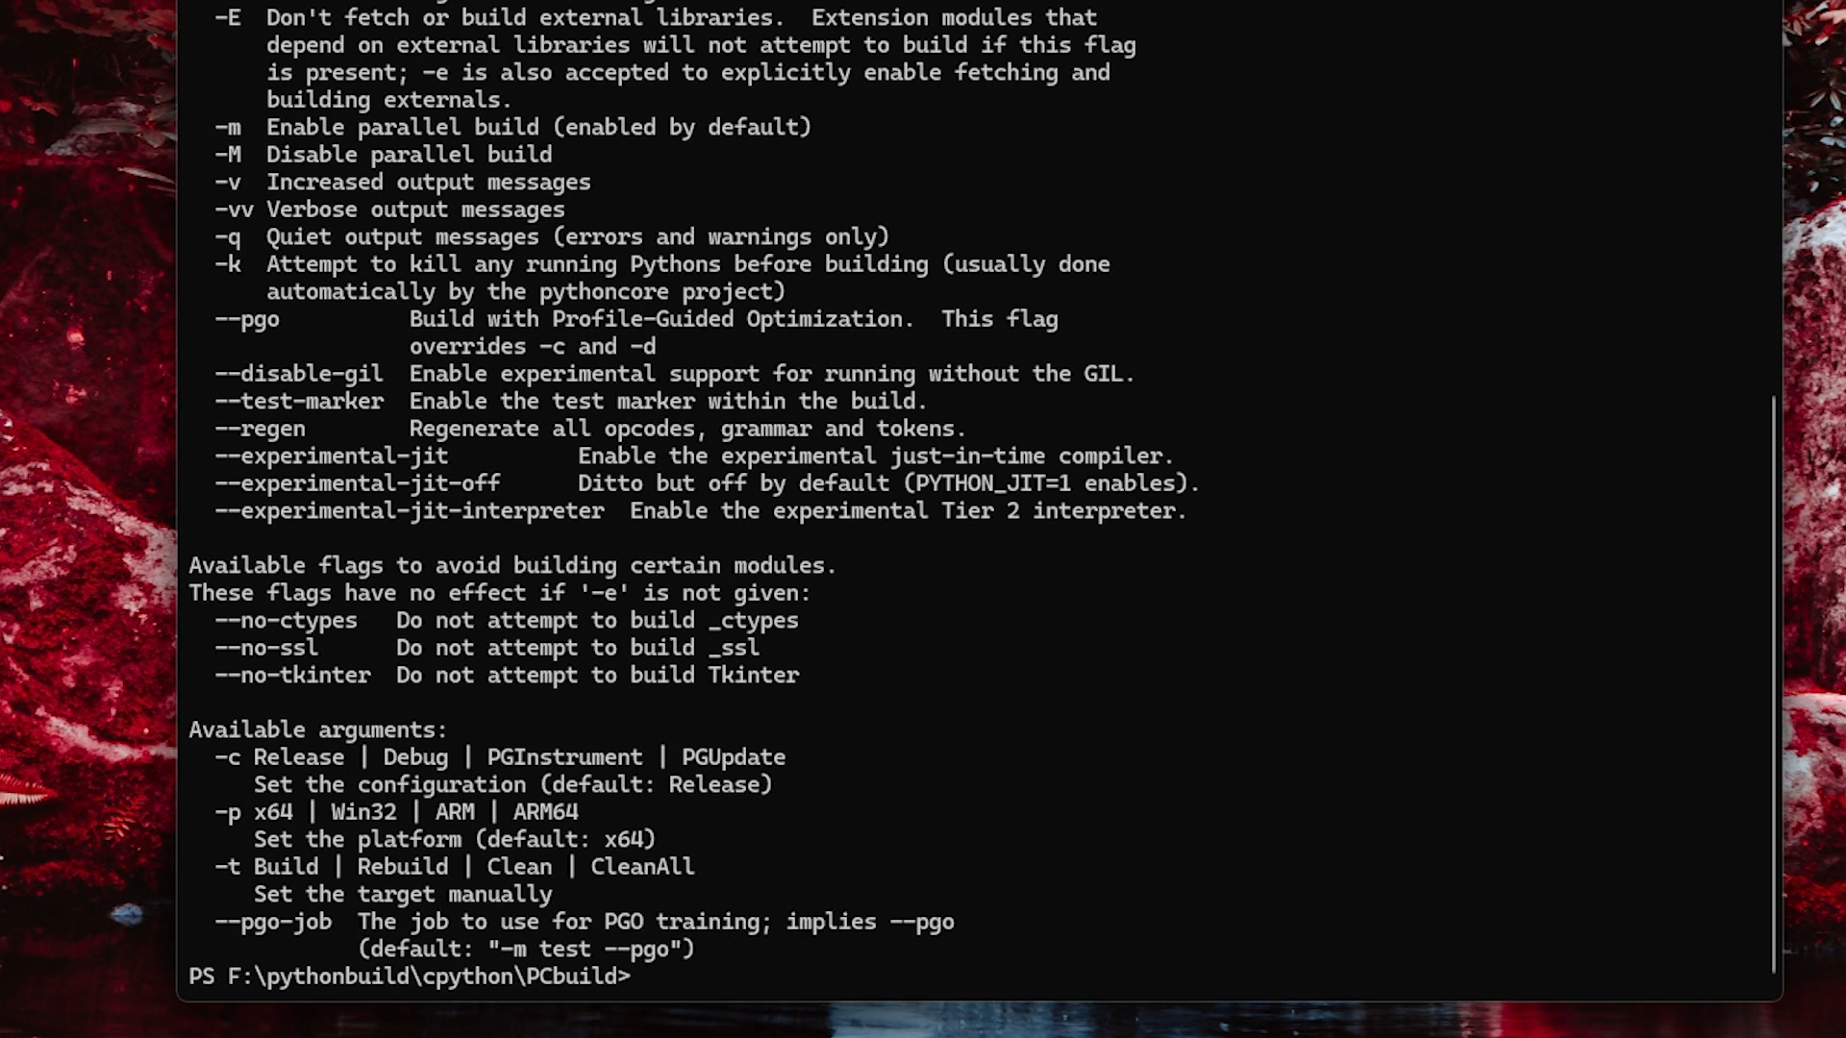
mouse_move(1323, 139)
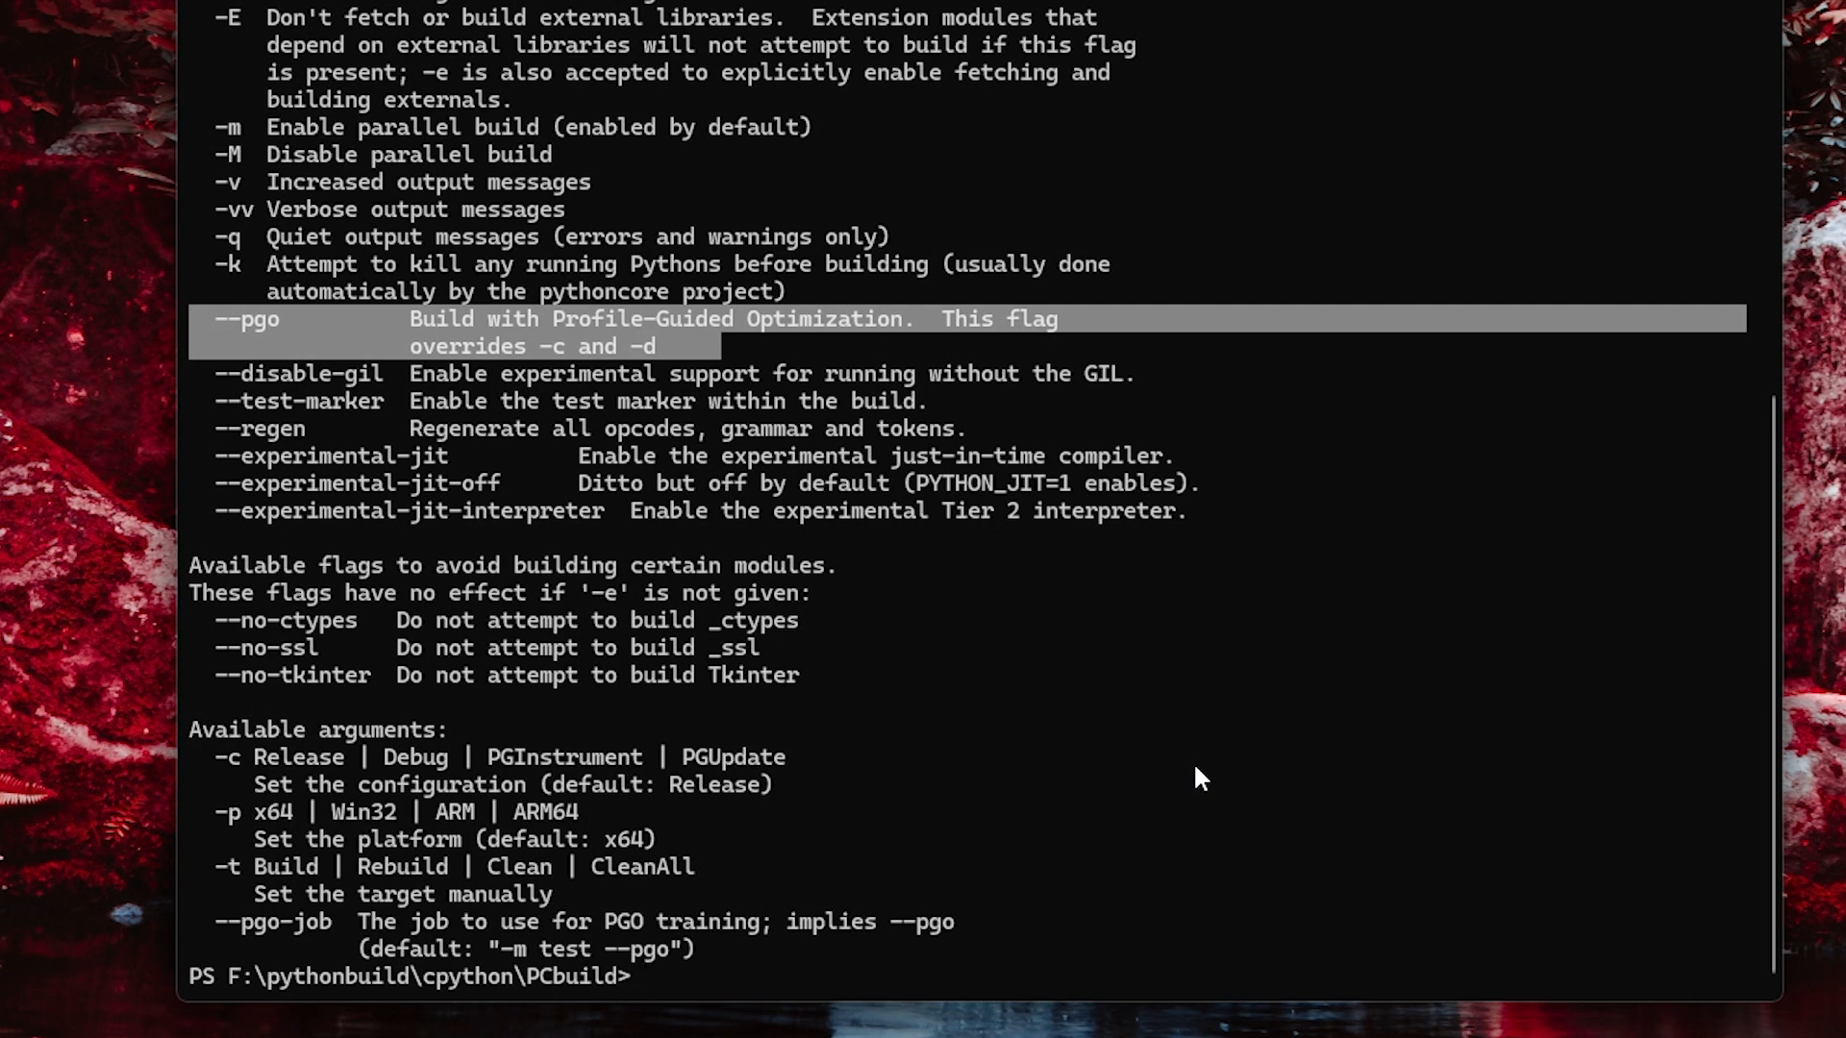
mouse_move(1187, 775)
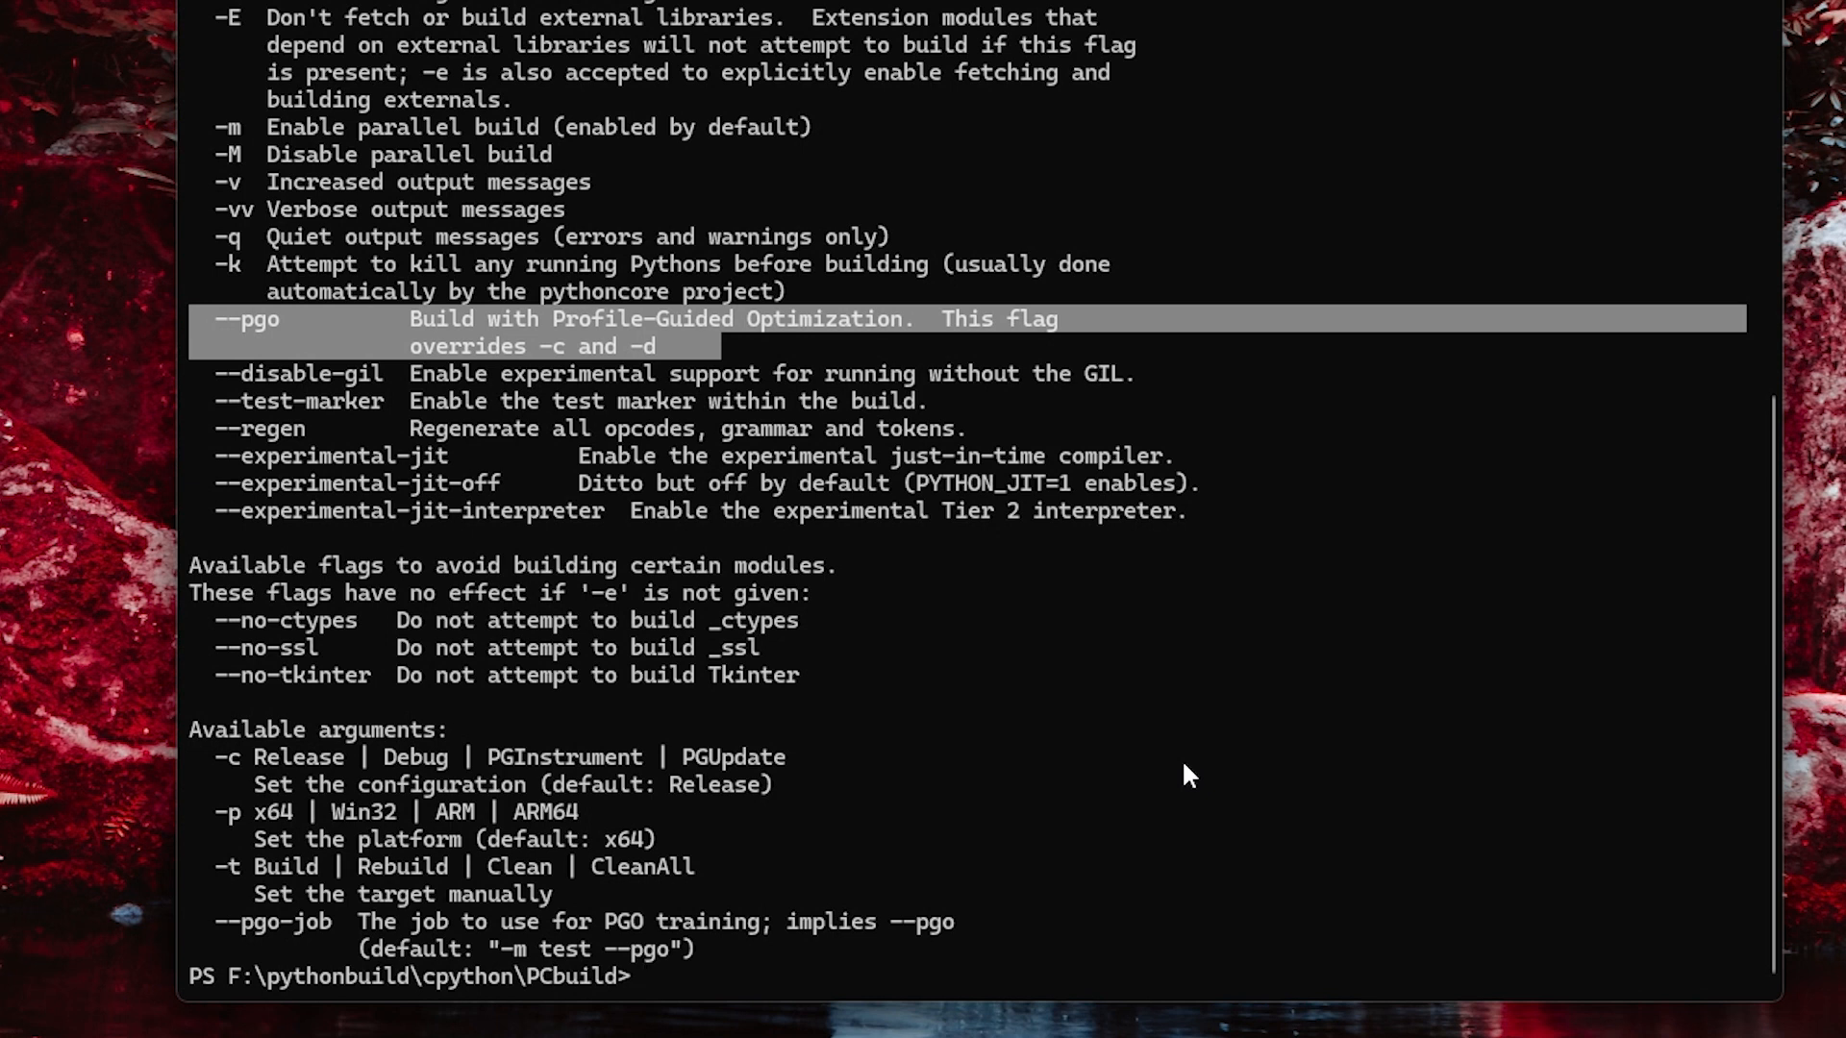
mouse_move(821, 538)
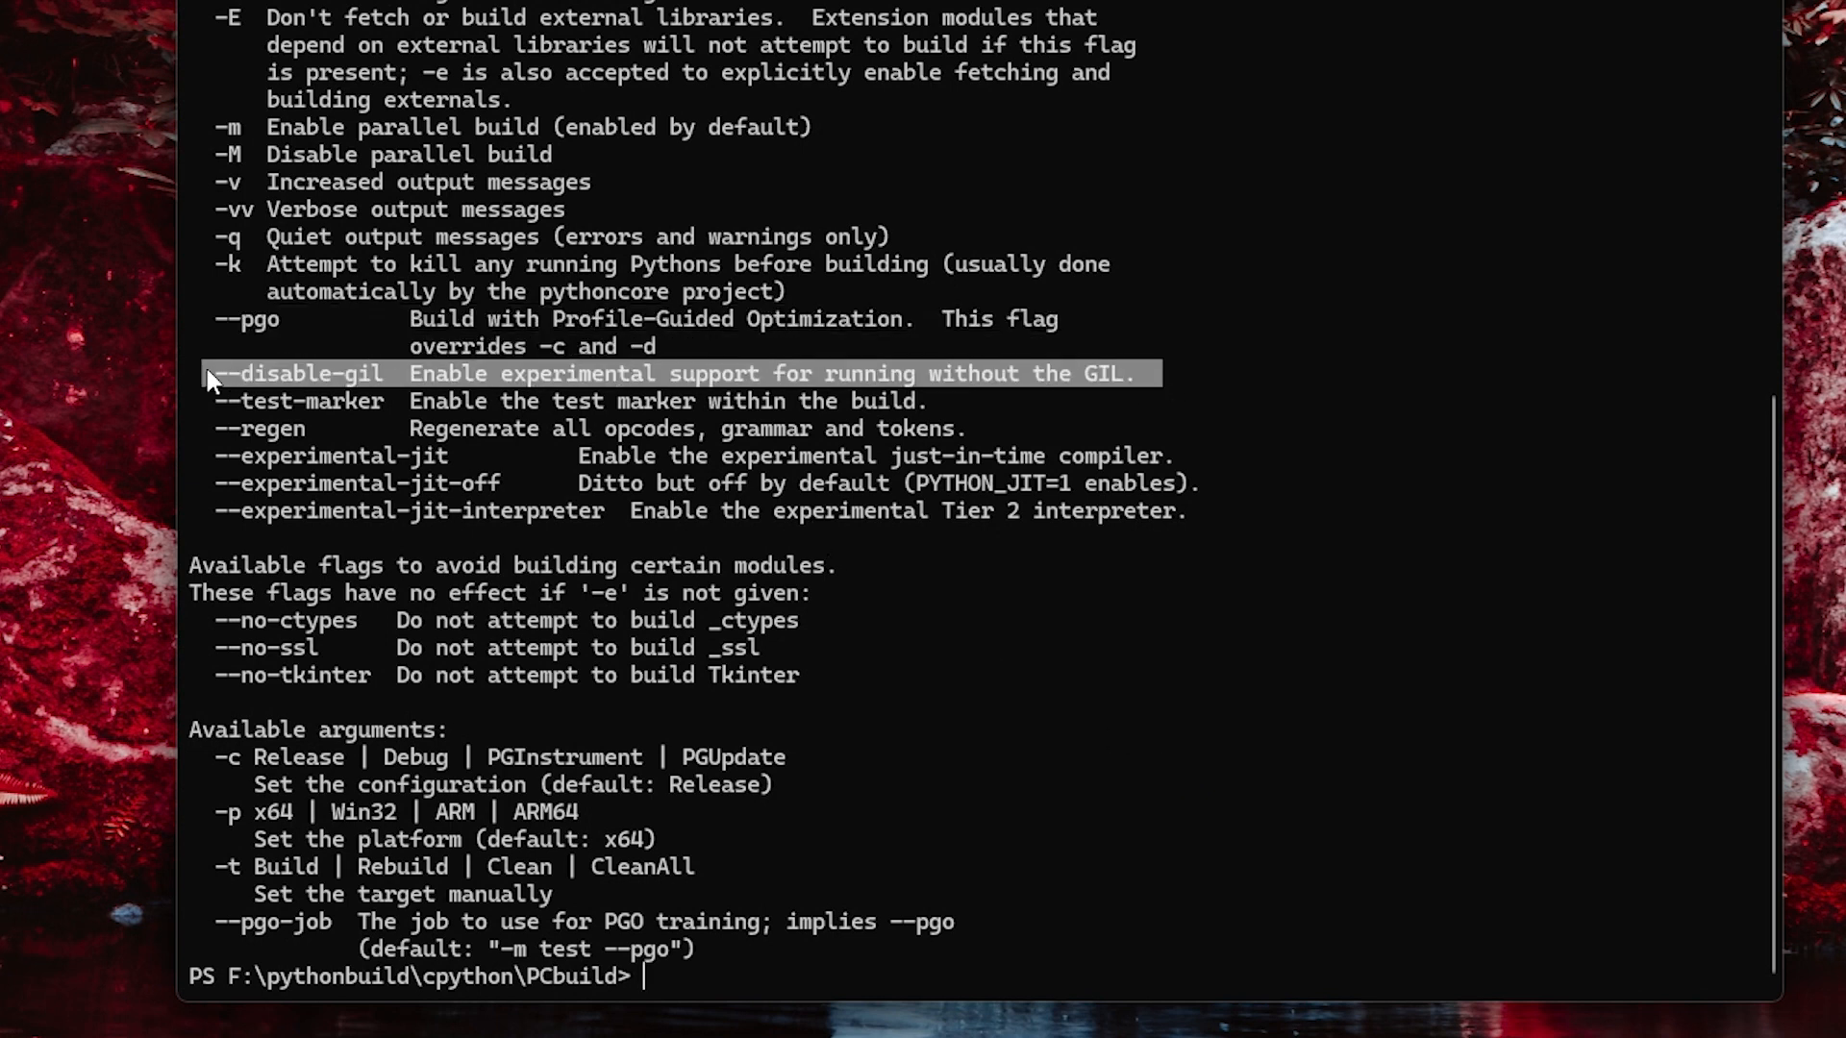
mouse_move(1137, 656)
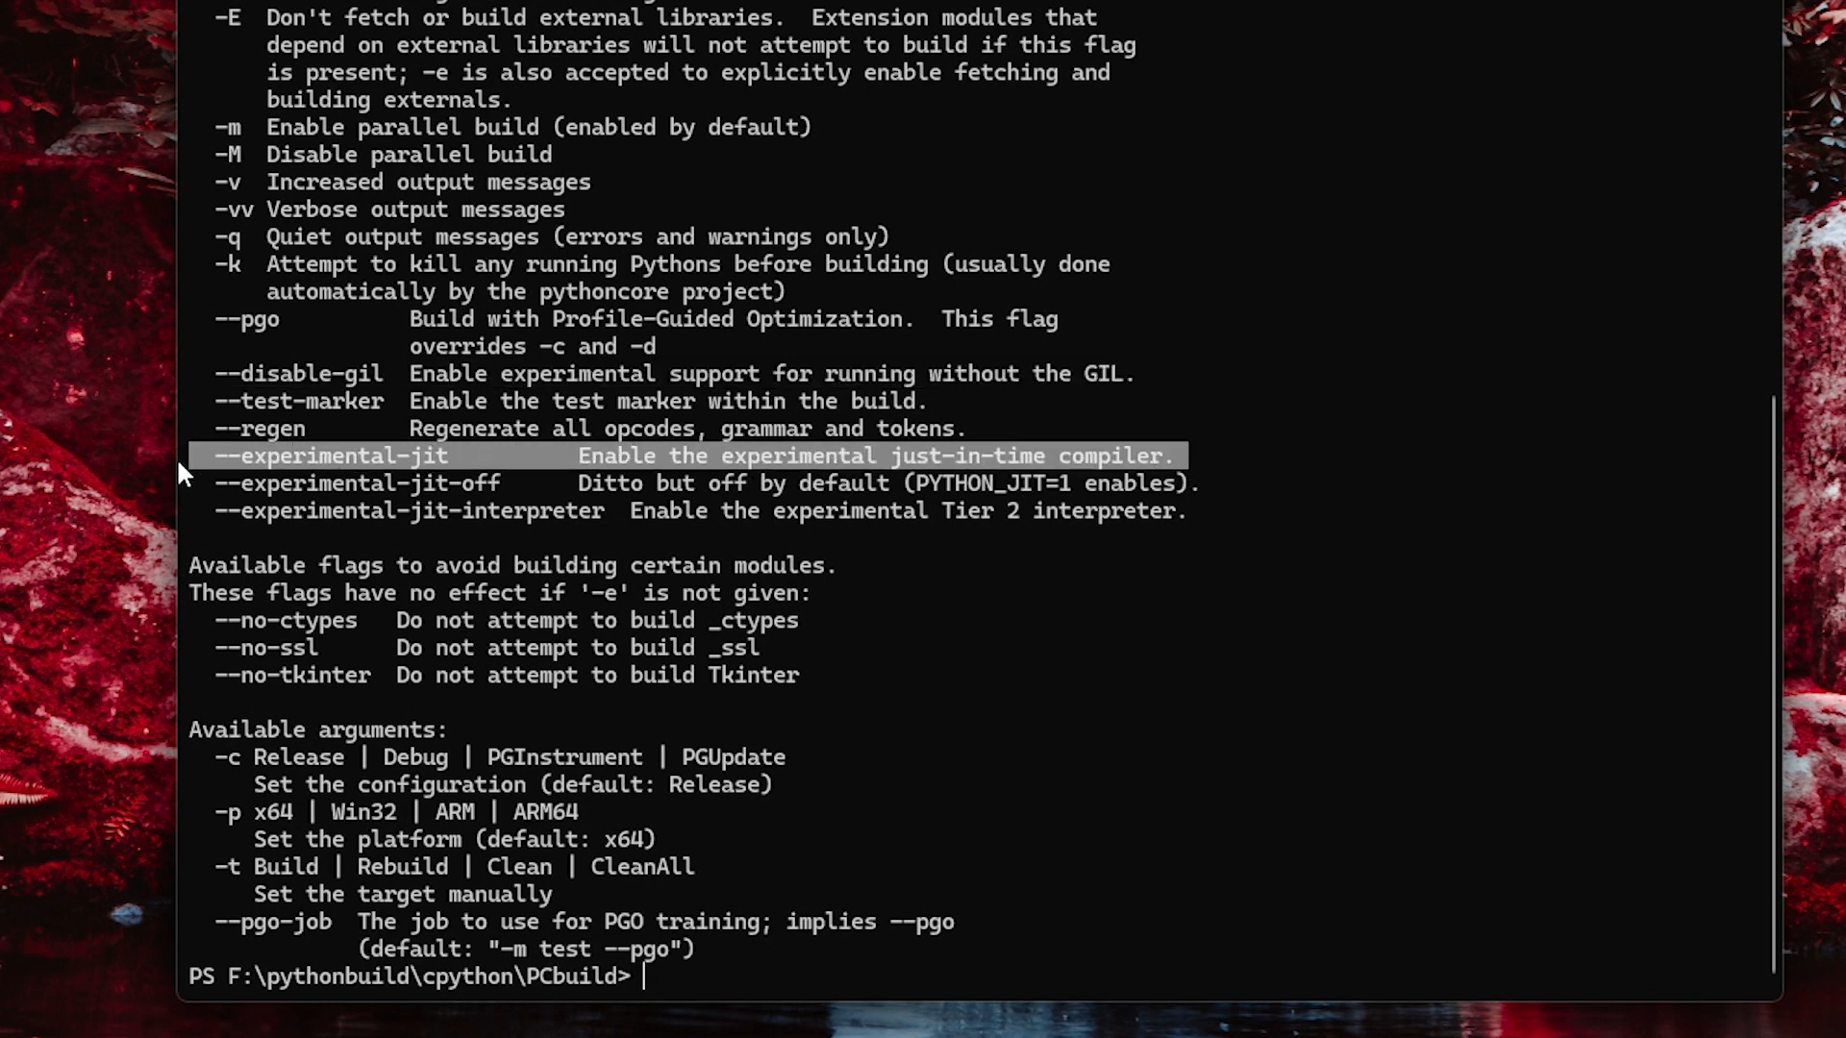
mouse_move(1068, 727)
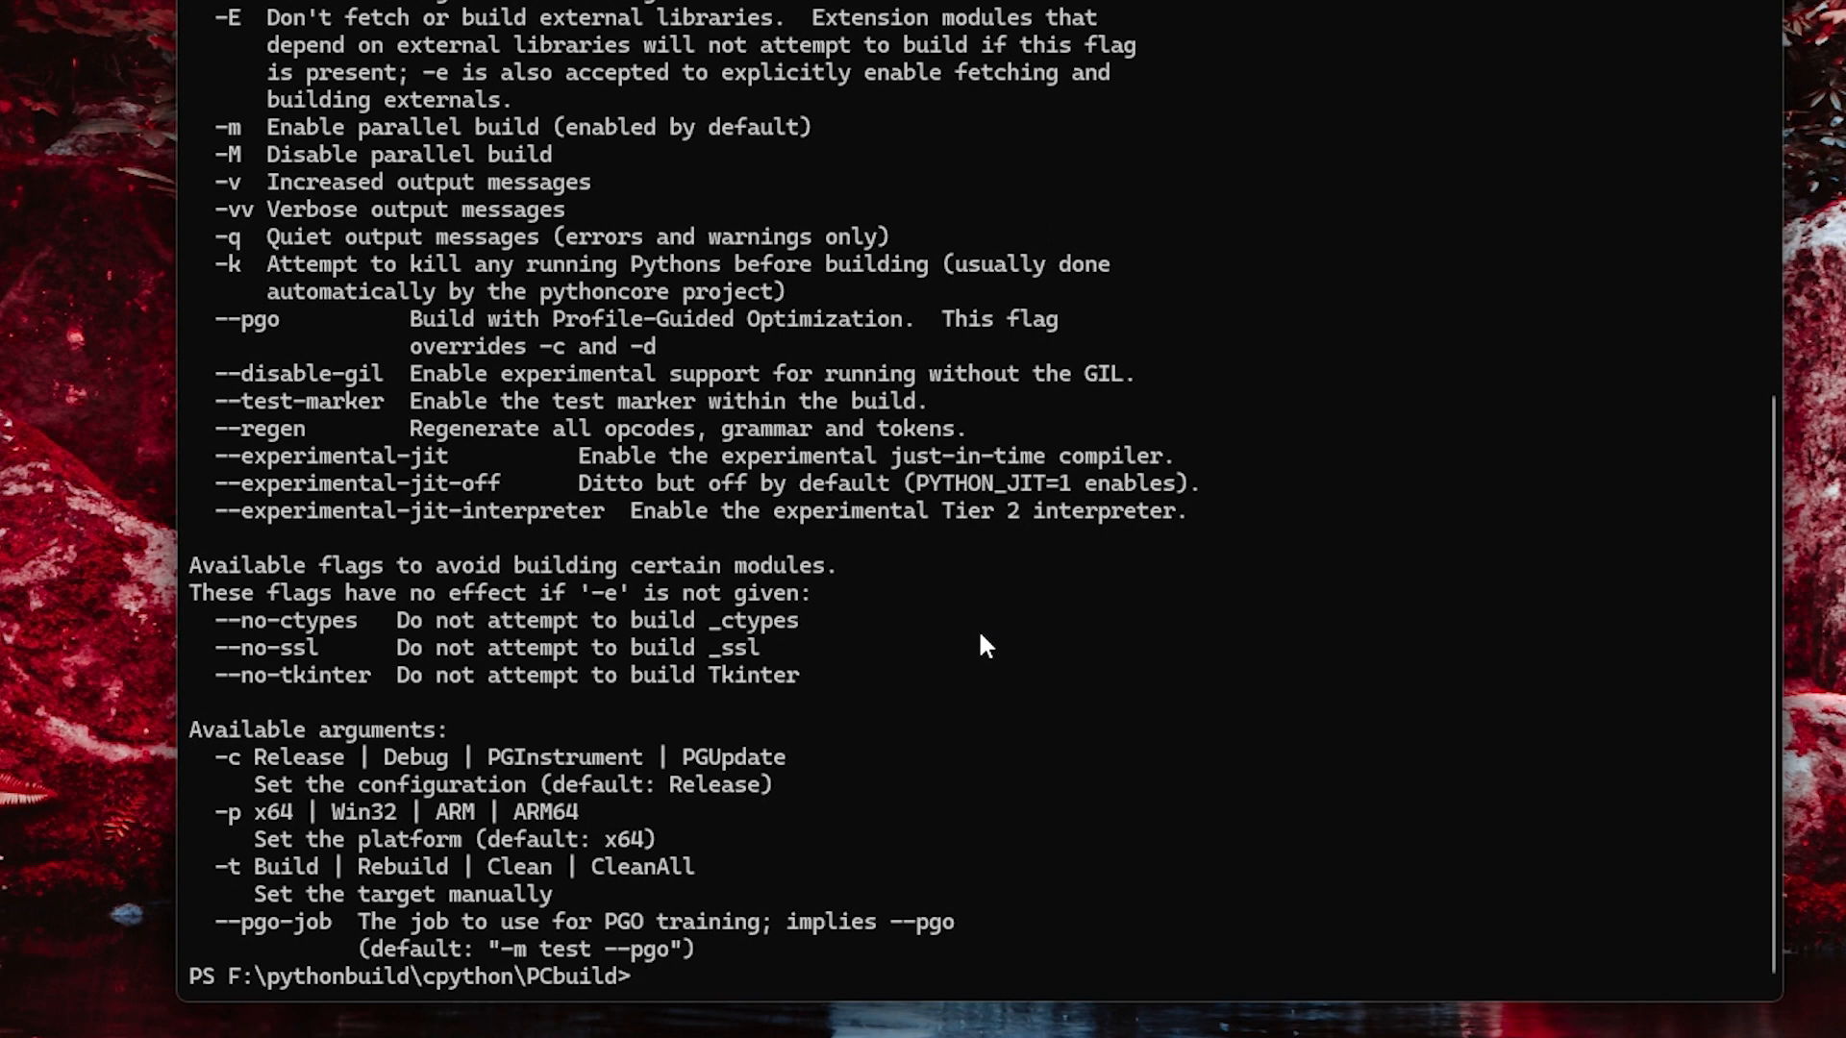
- Run .\build.bat --pgo --disable-gil and follow the PGO build output to Build succeeded
type(".\\build.bat")
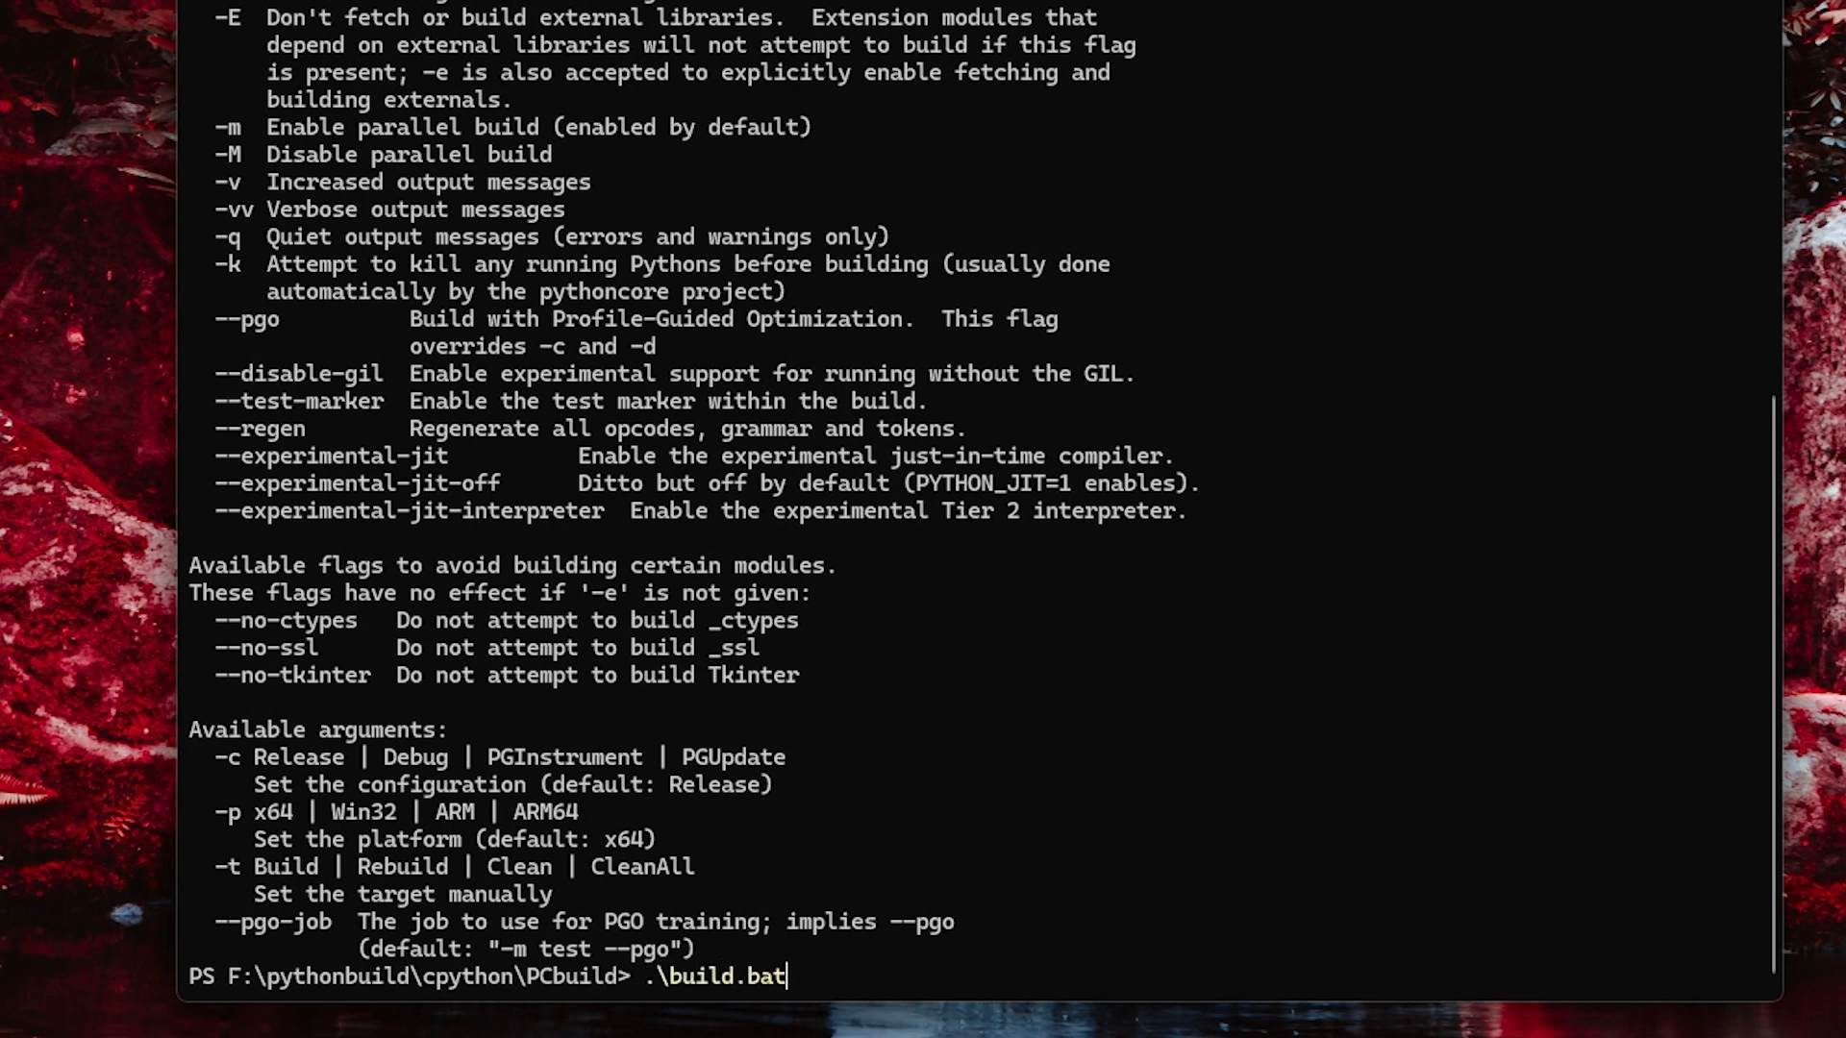
type("--pgo")
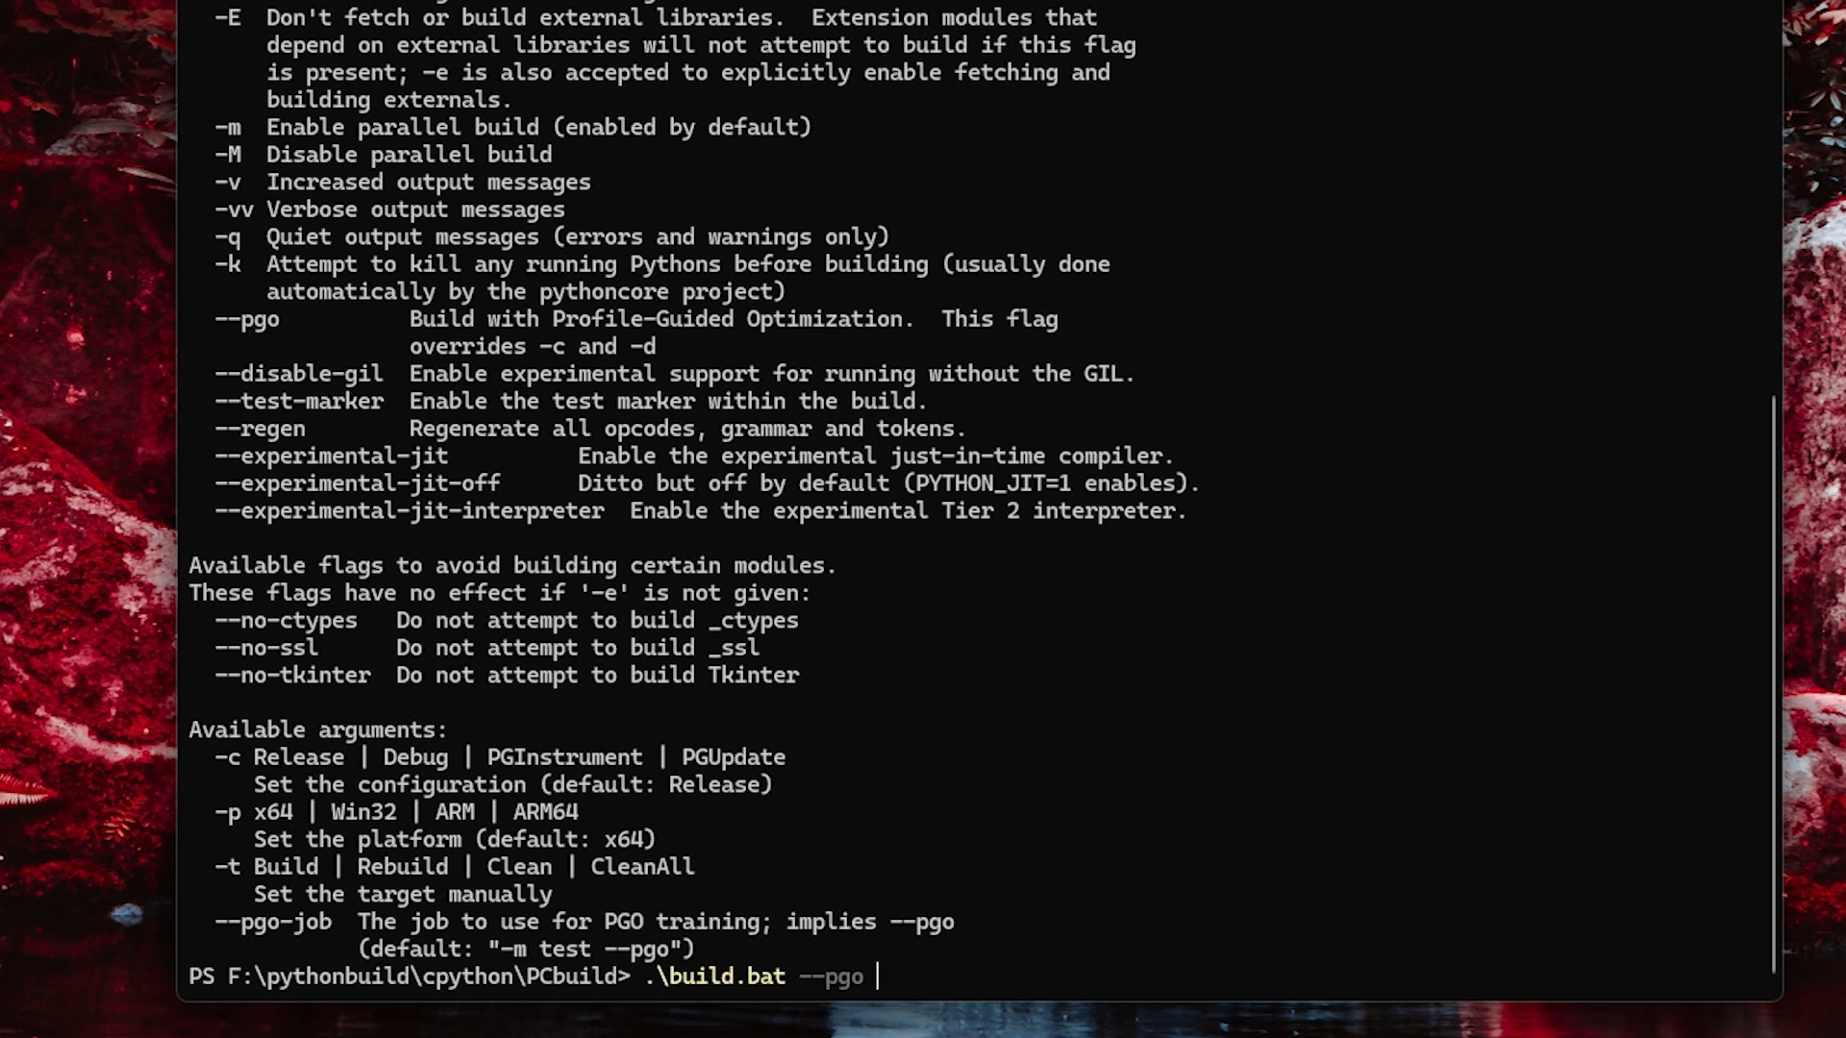
type("-")
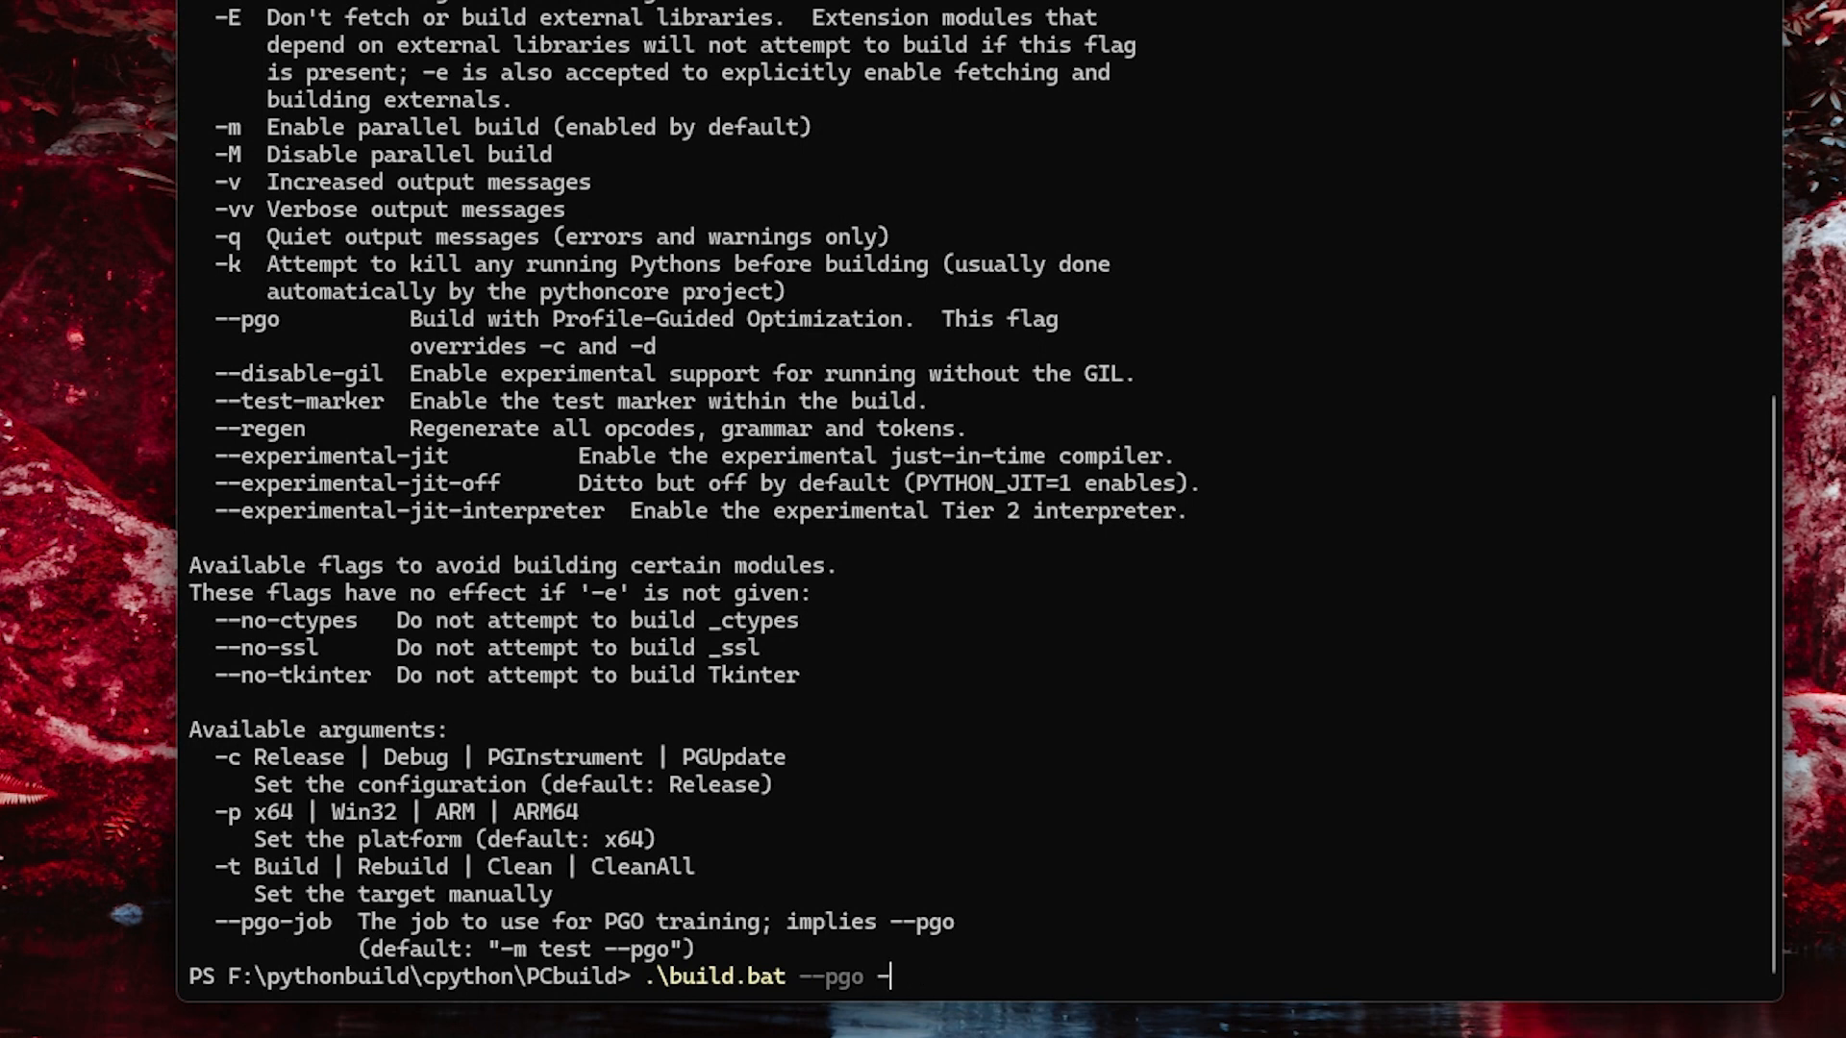
type("disable-gil")
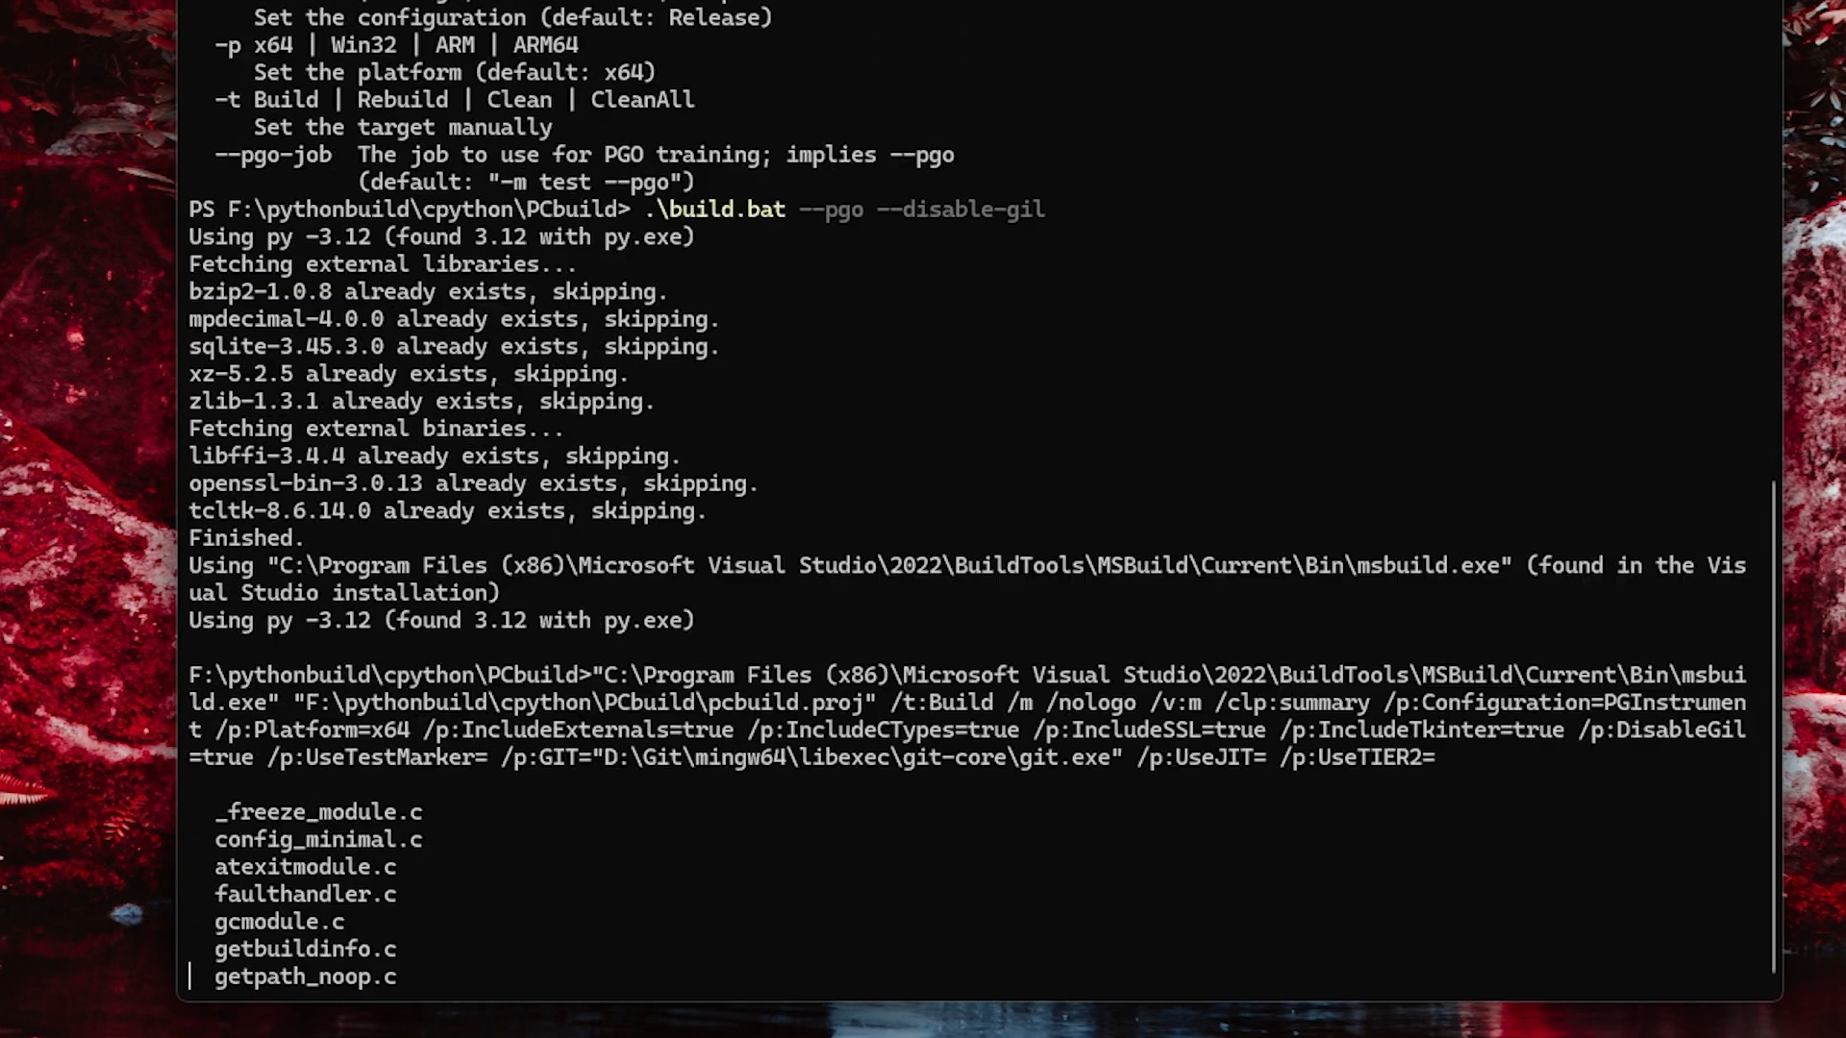
scroll("down", 3)
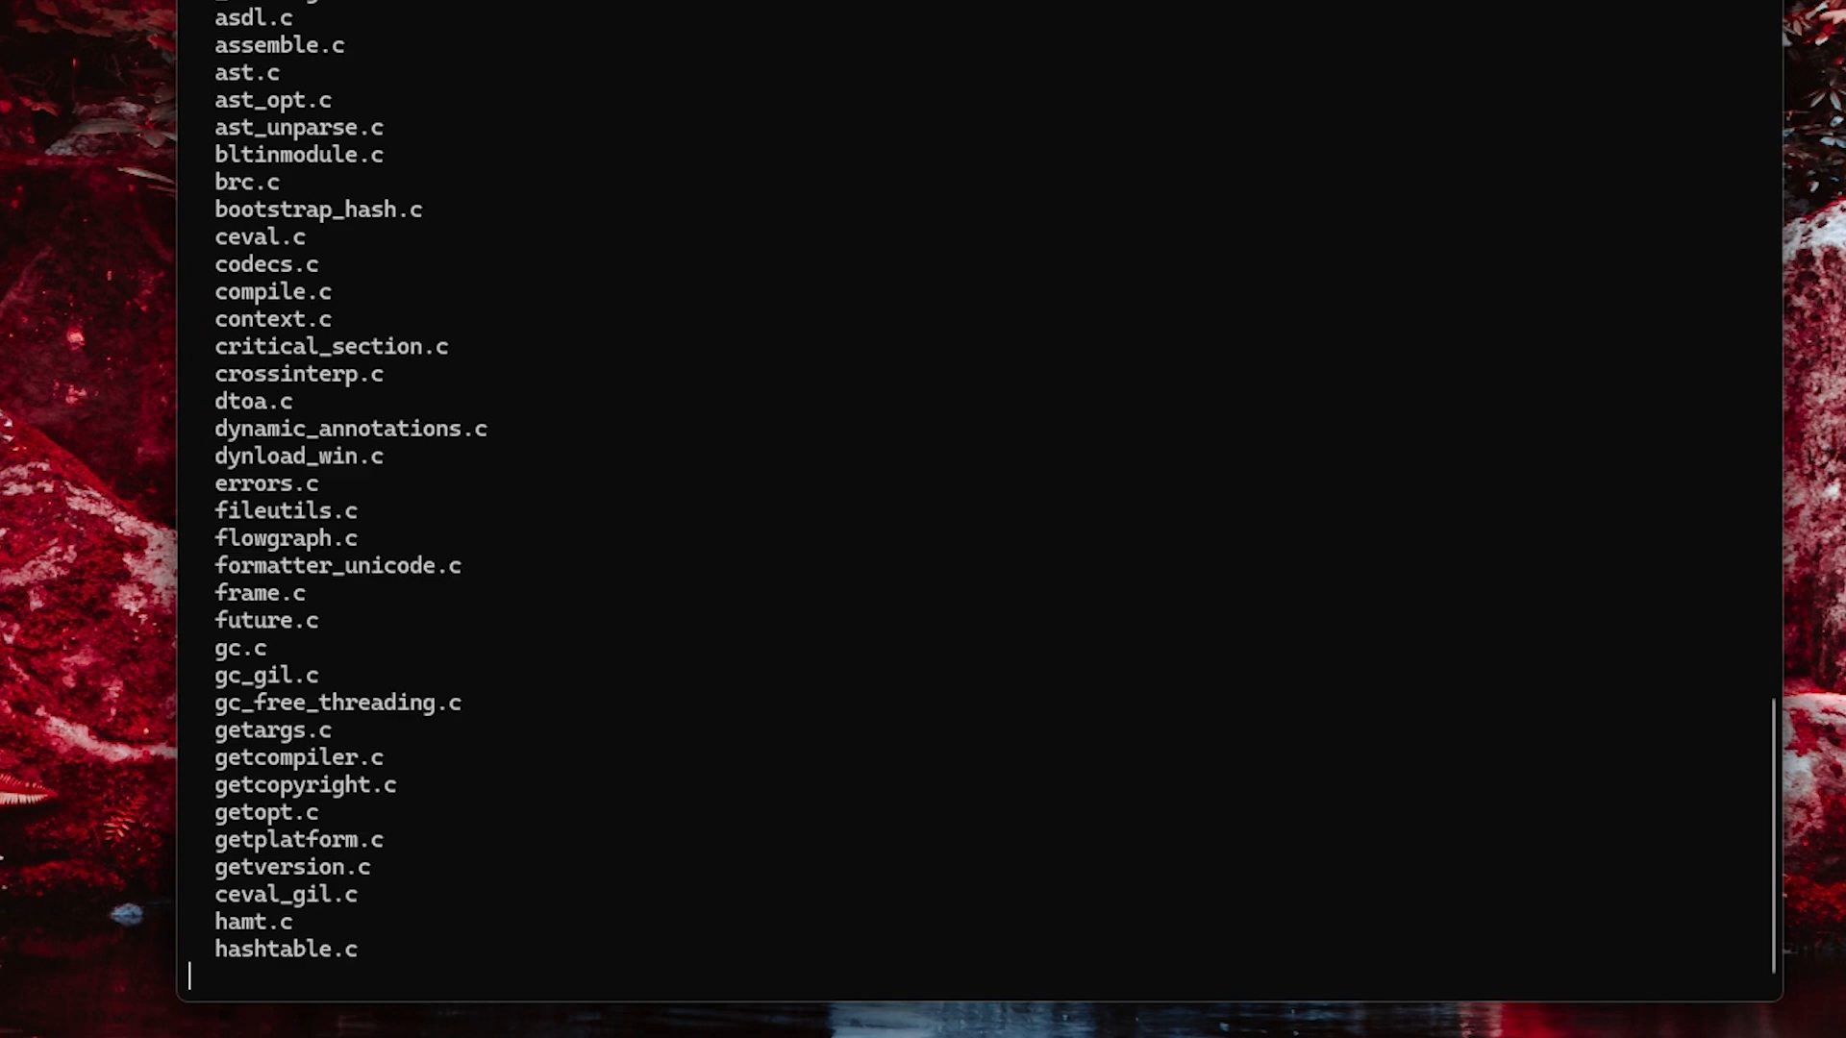
scroll("down", 3)
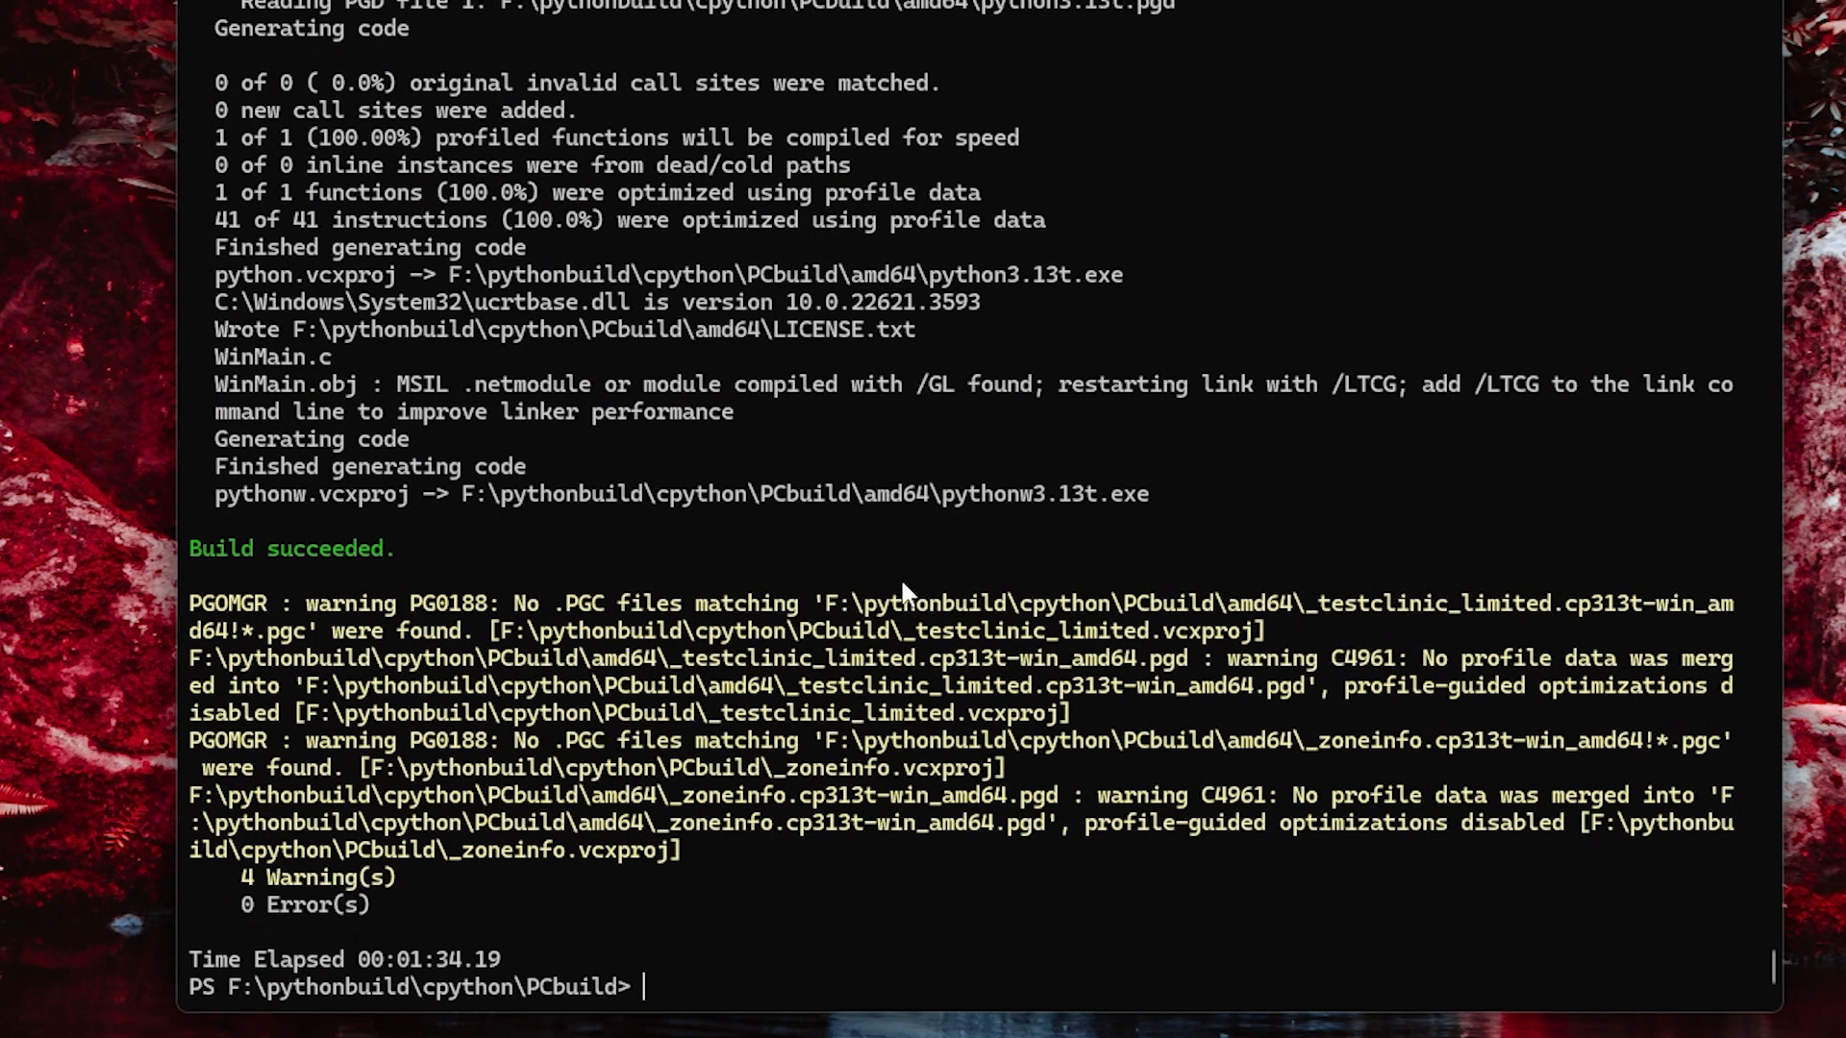
mouse_move(777, 592)
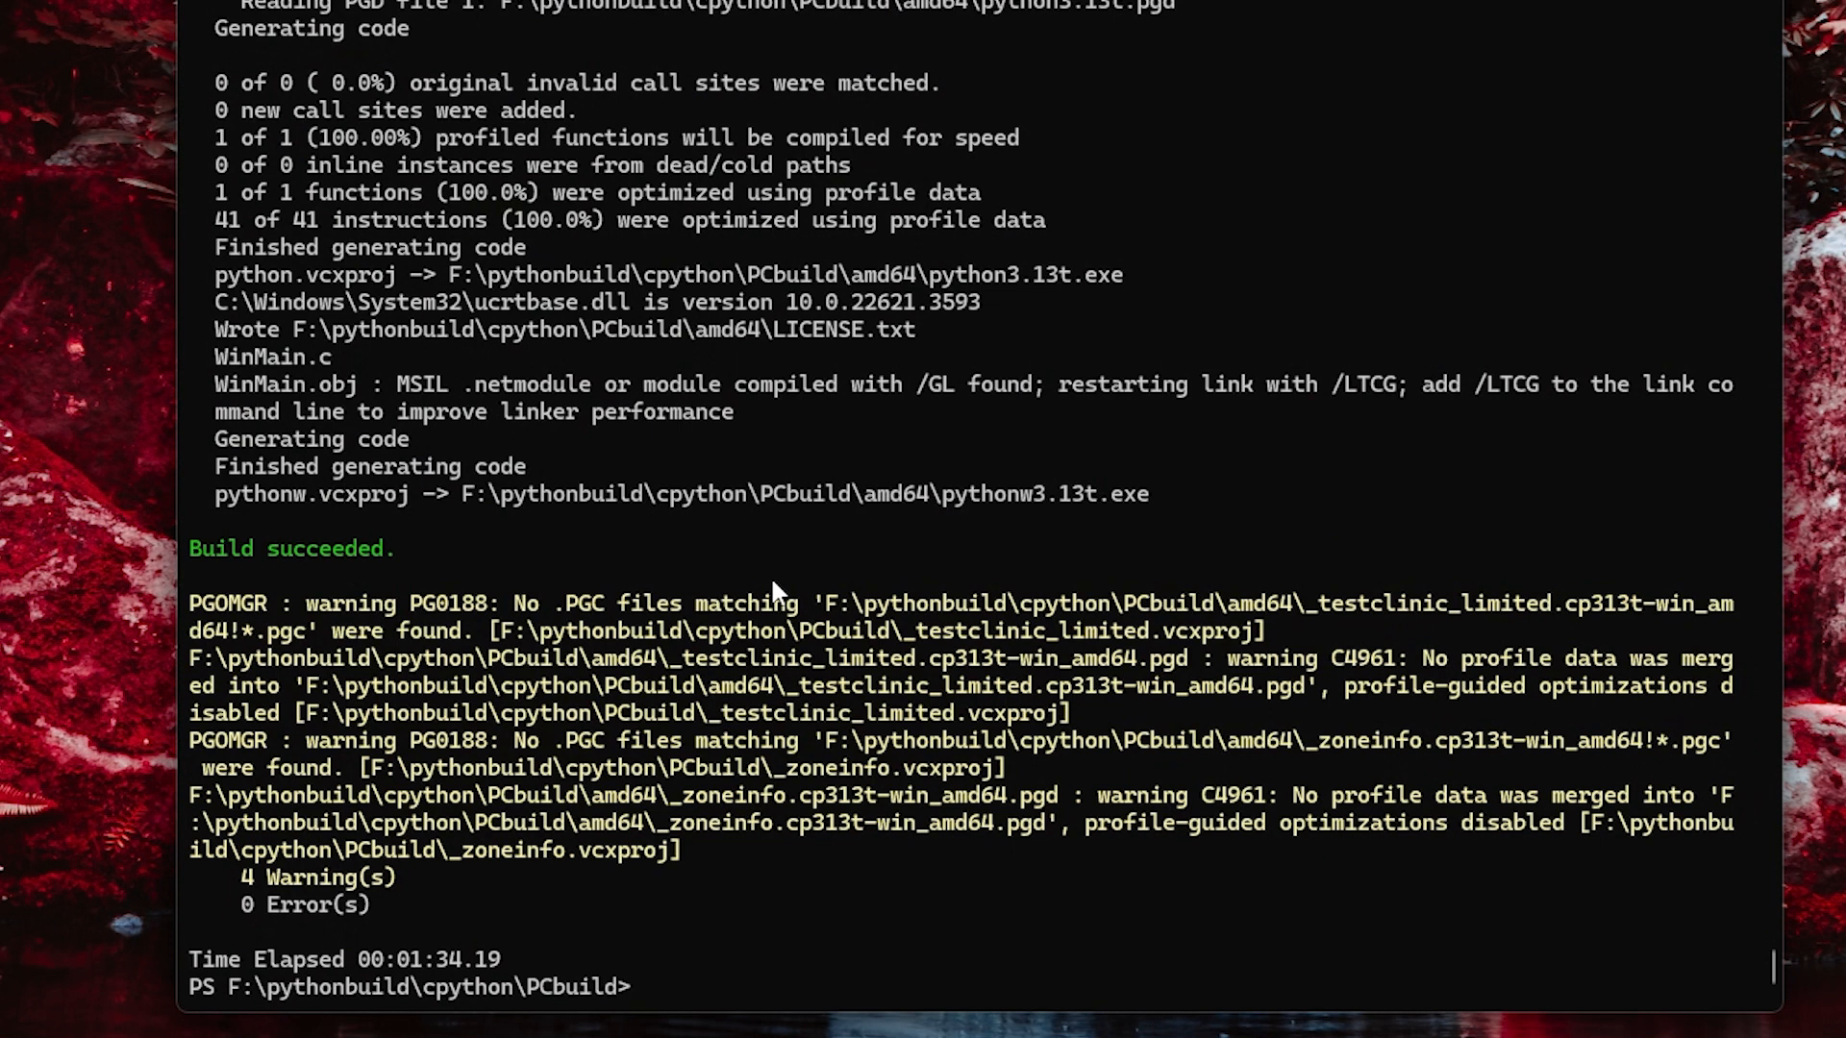
mouse_move(609, 577)
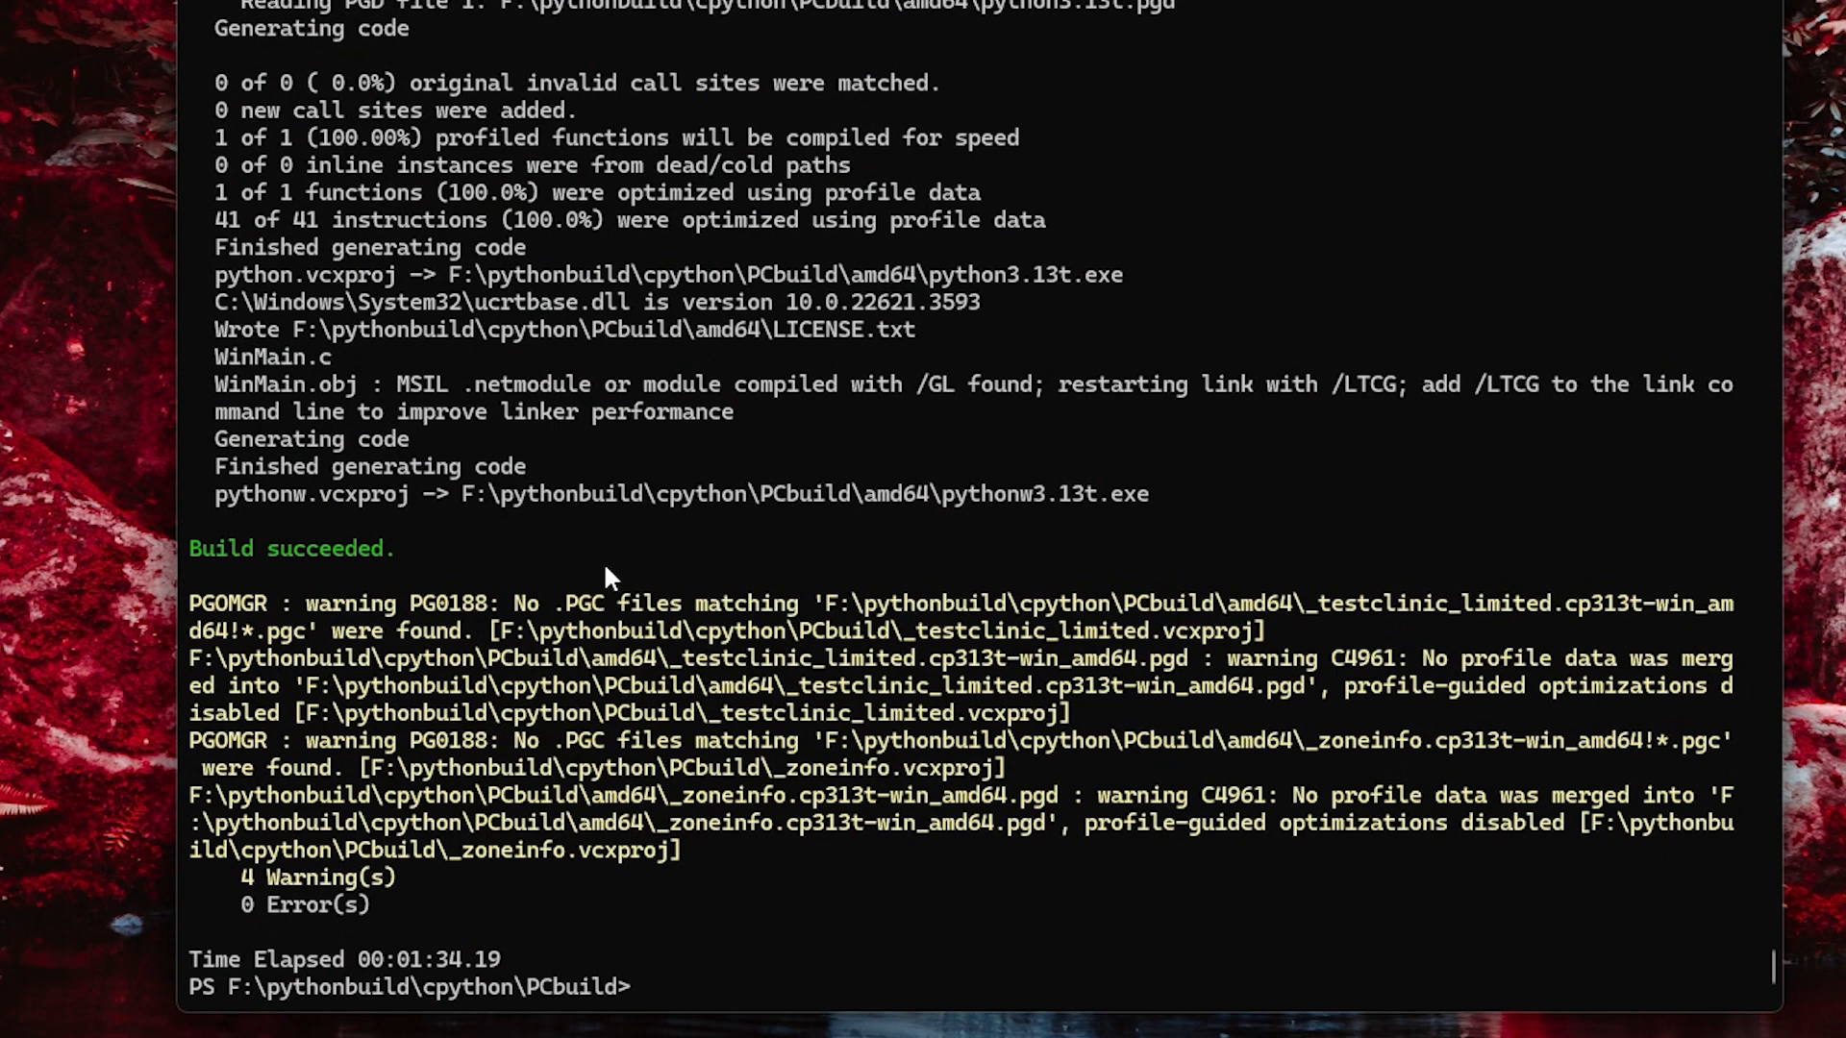
mouse_move(776, 591)
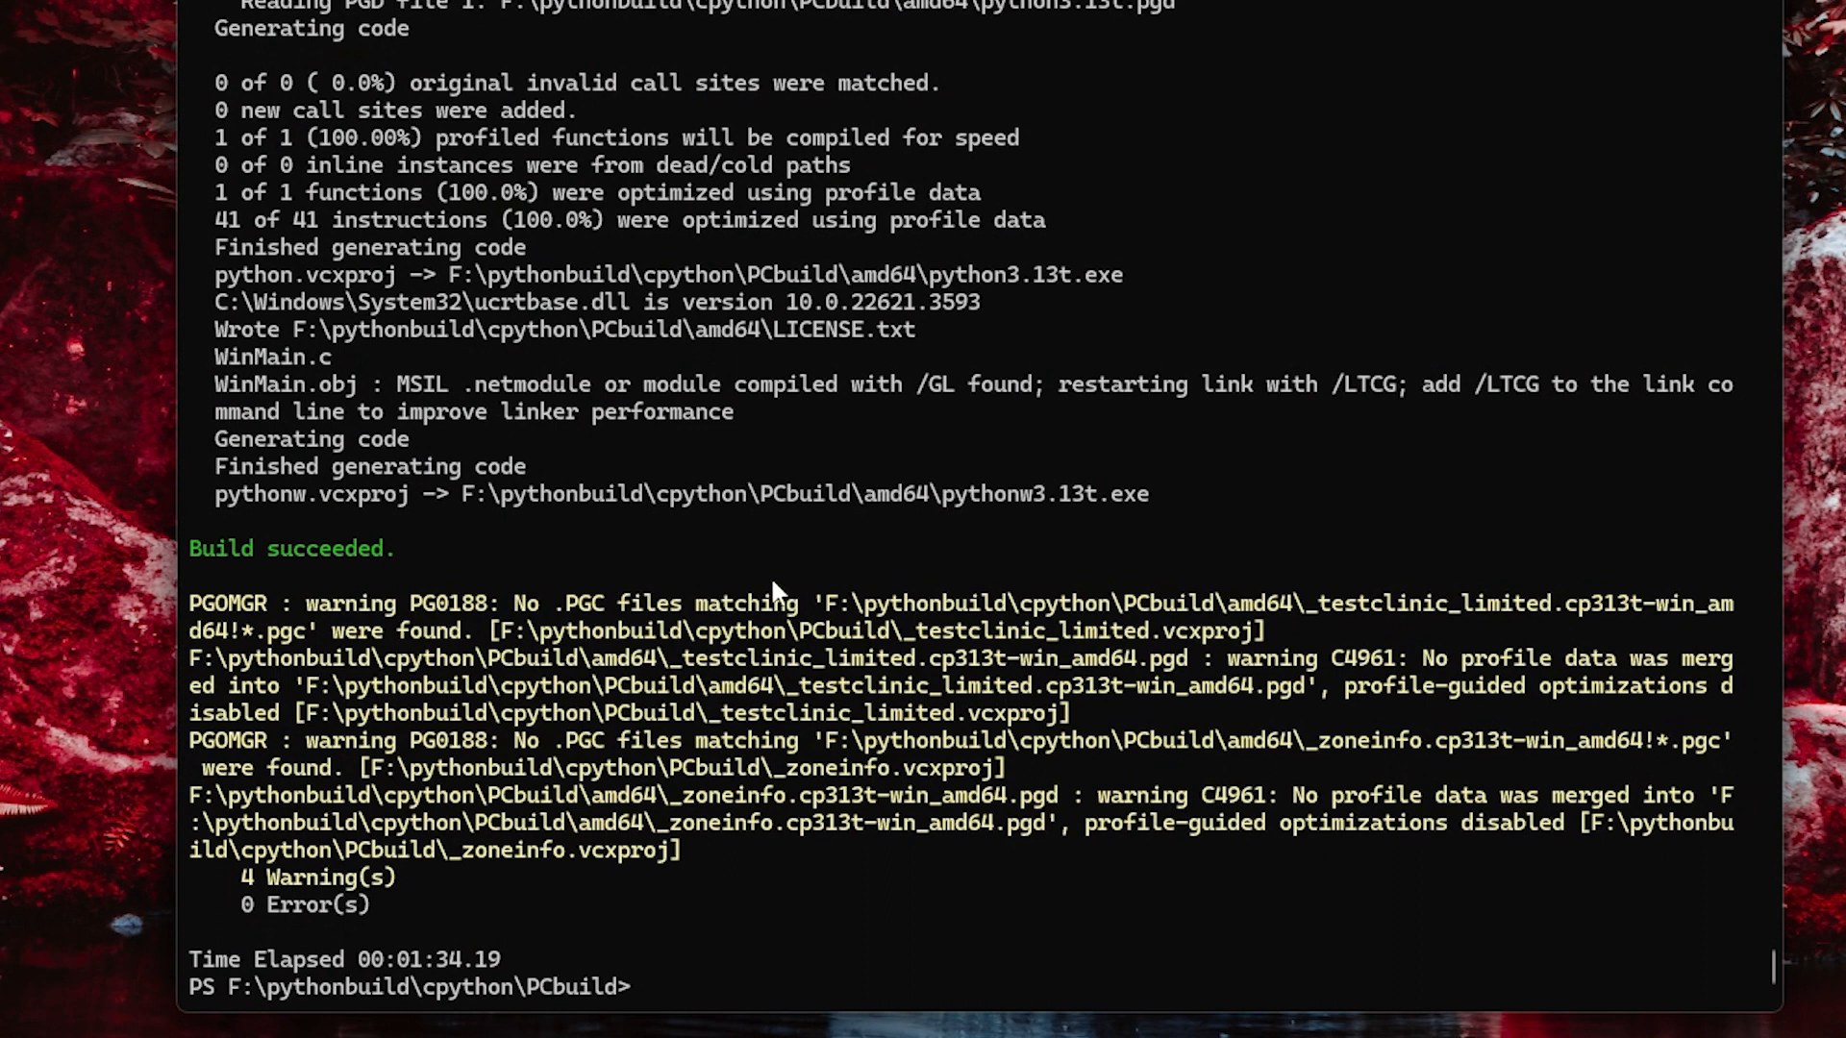
mouse_move(607, 578)
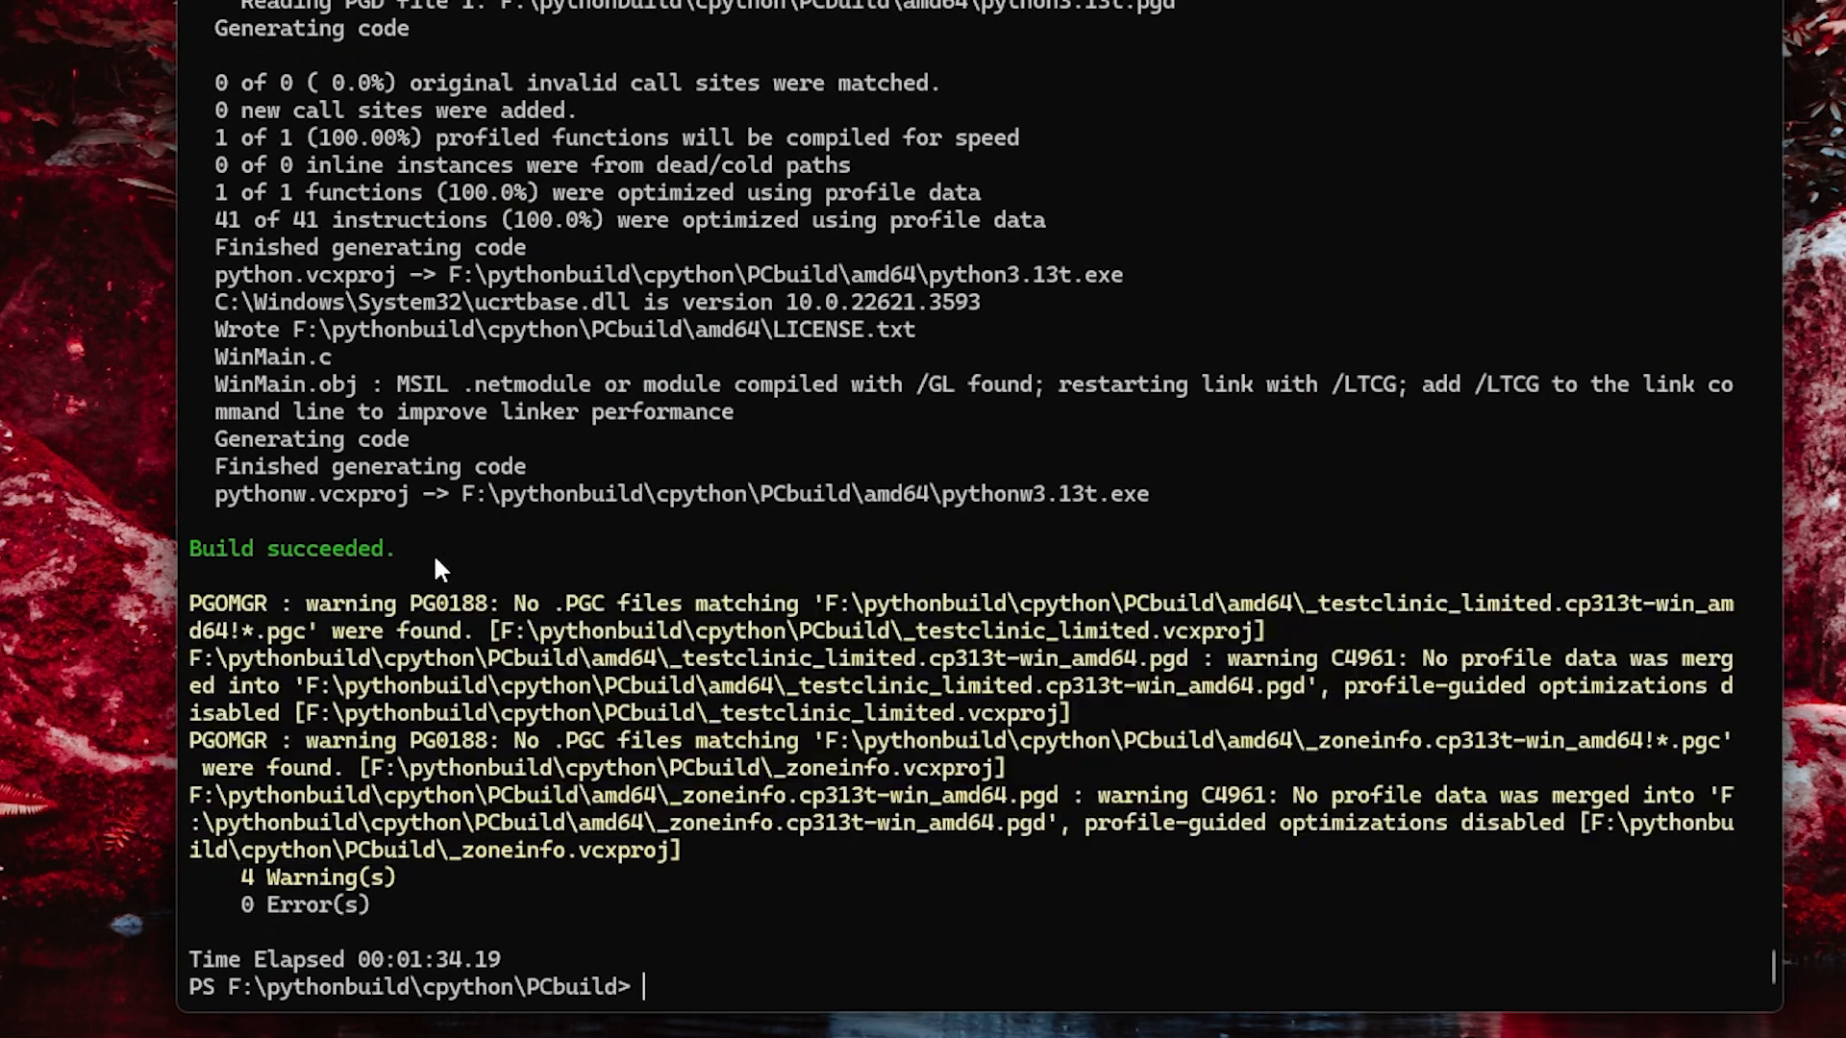
- Browse into PCbuild\amd64 and select the newly built pythonw3.13t.exe
double_click(290, 548)
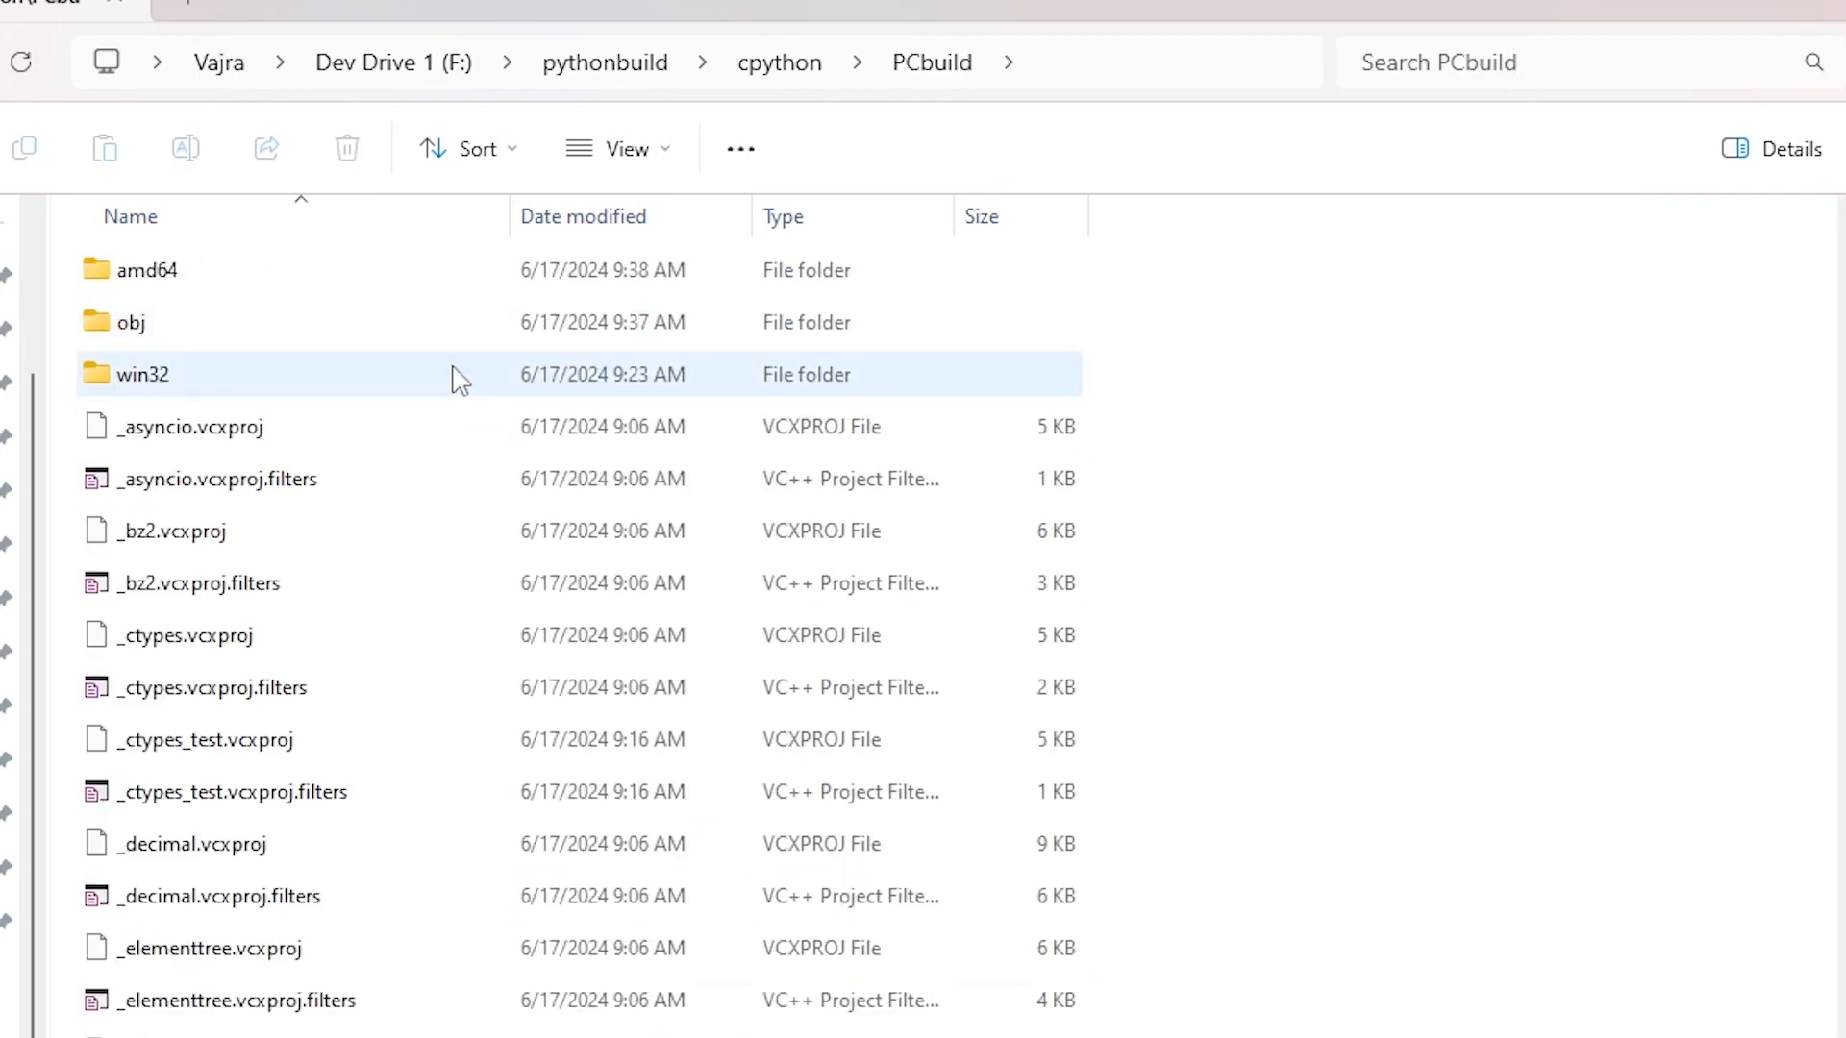
left_click(147, 270)
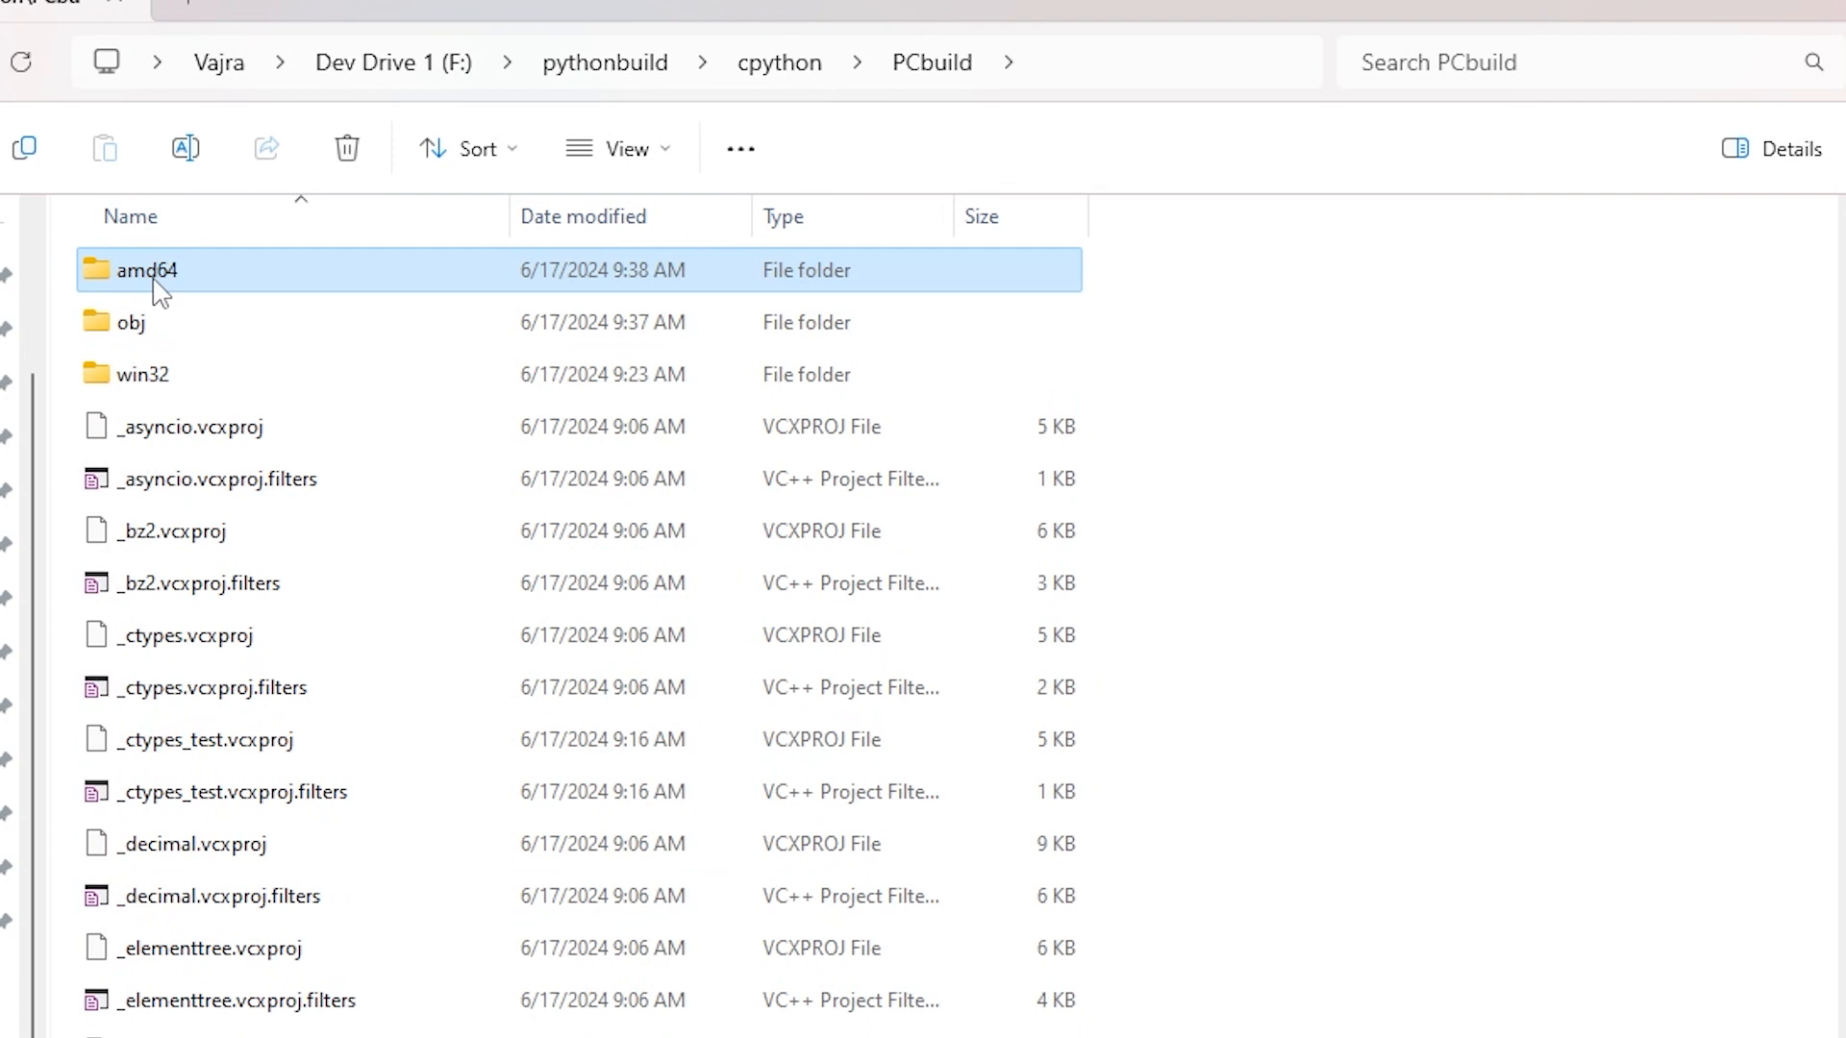
double_click(148, 269)
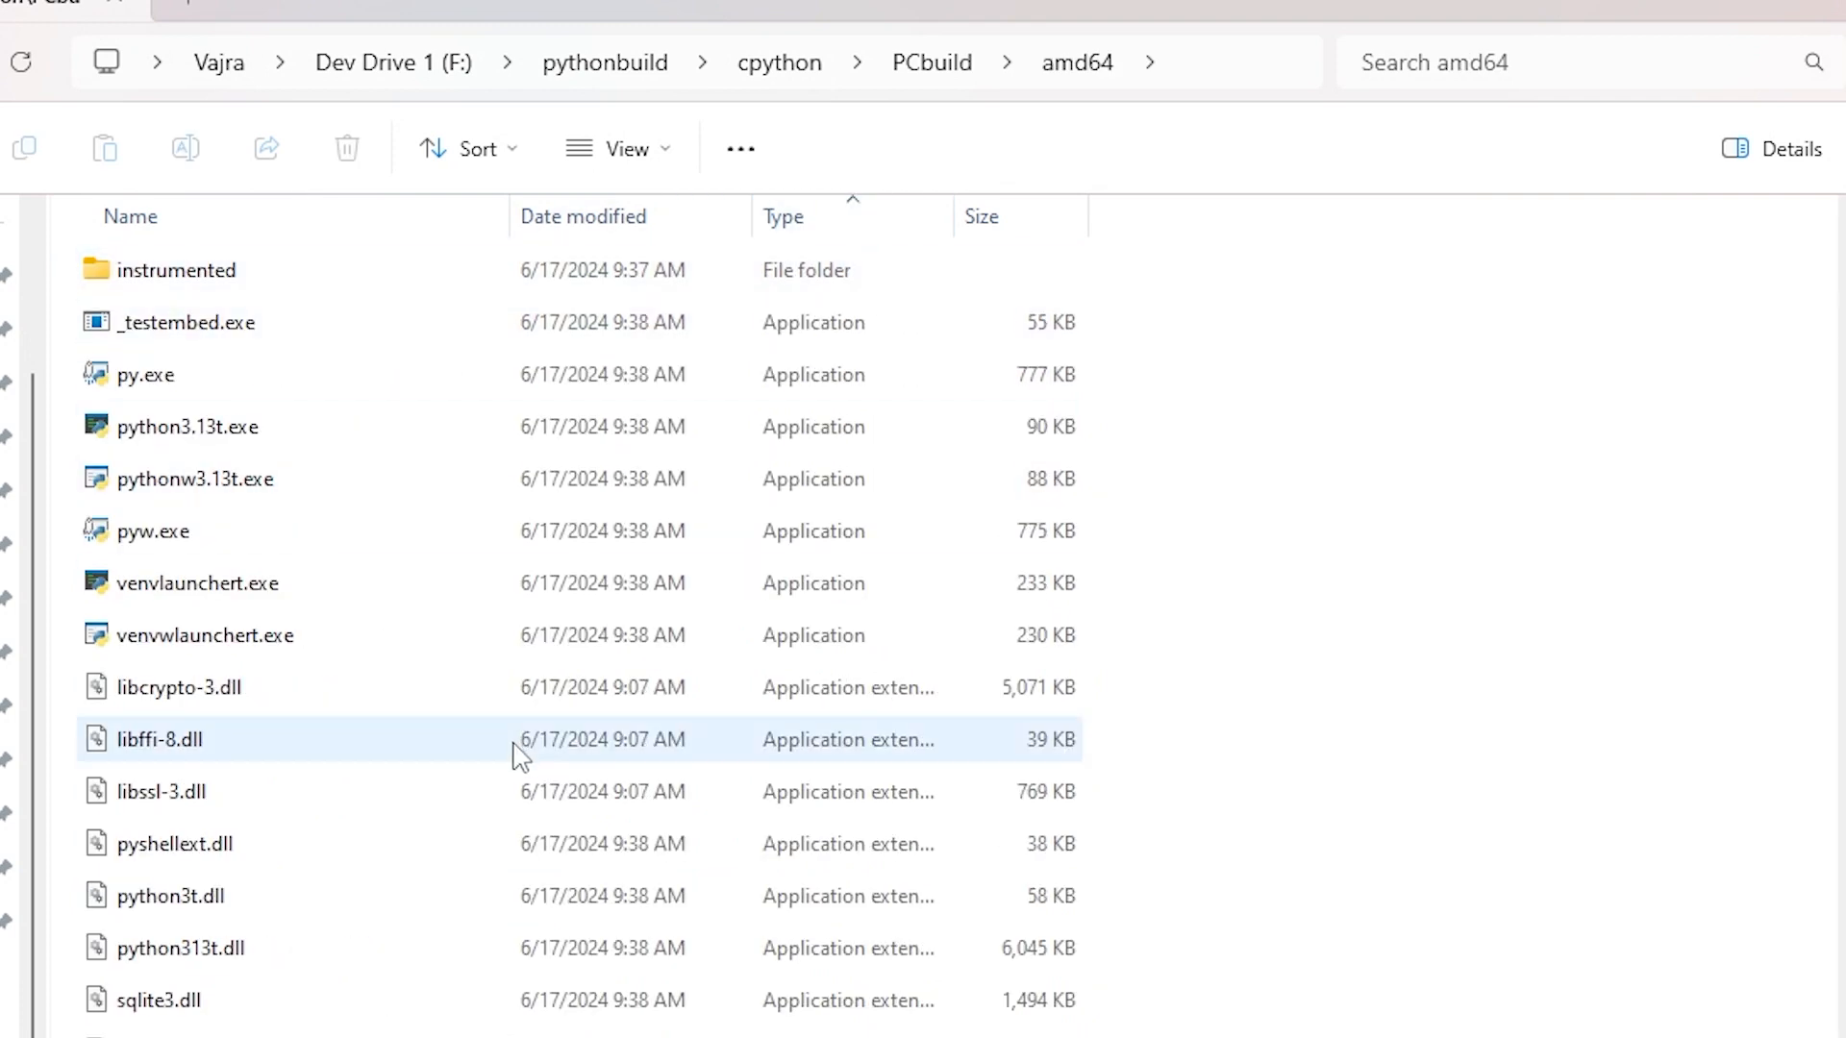
left_click(195, 479)
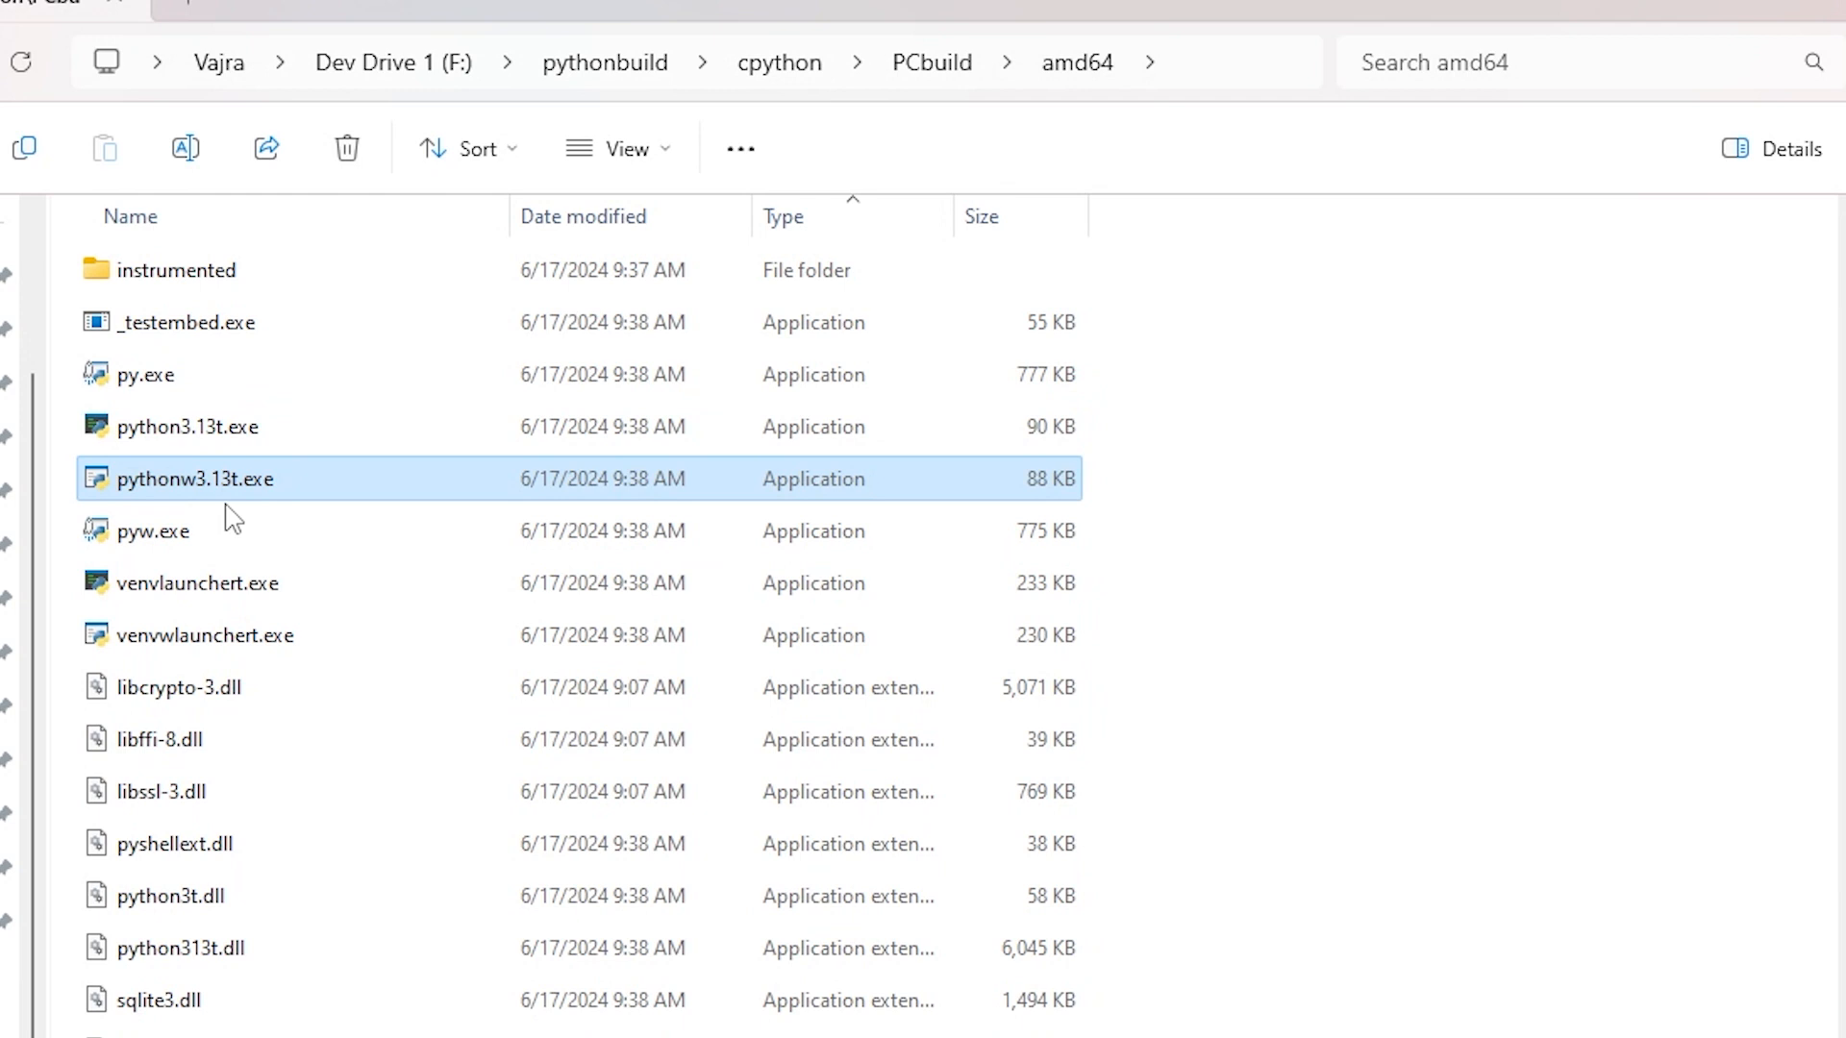
mouse_move(313, 479)
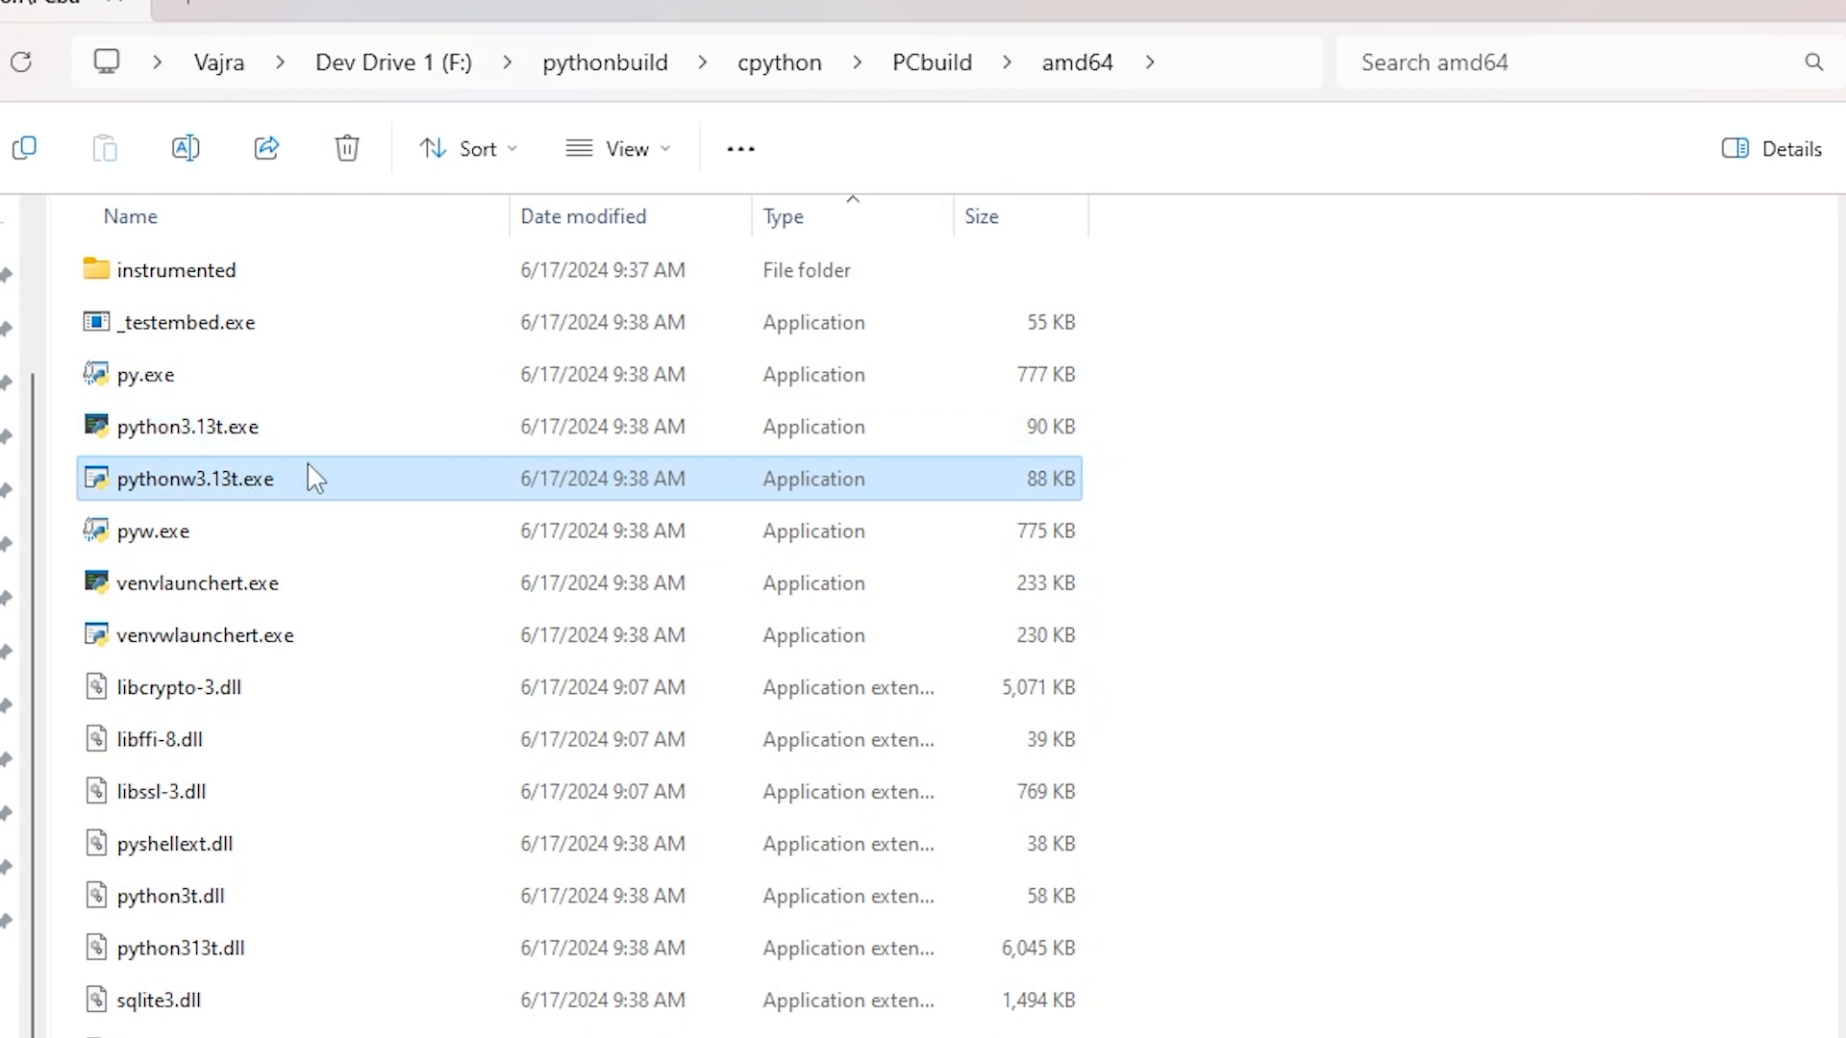